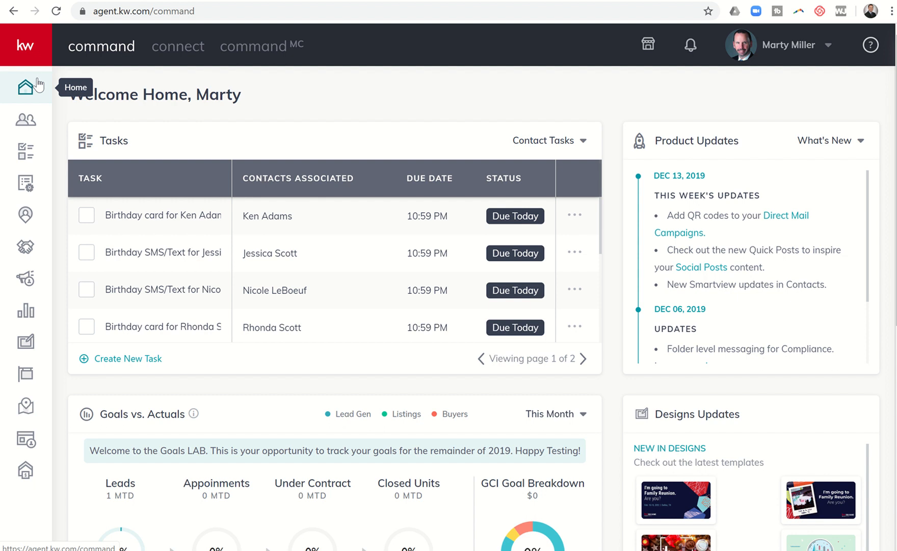
mouse_move(25, 184)
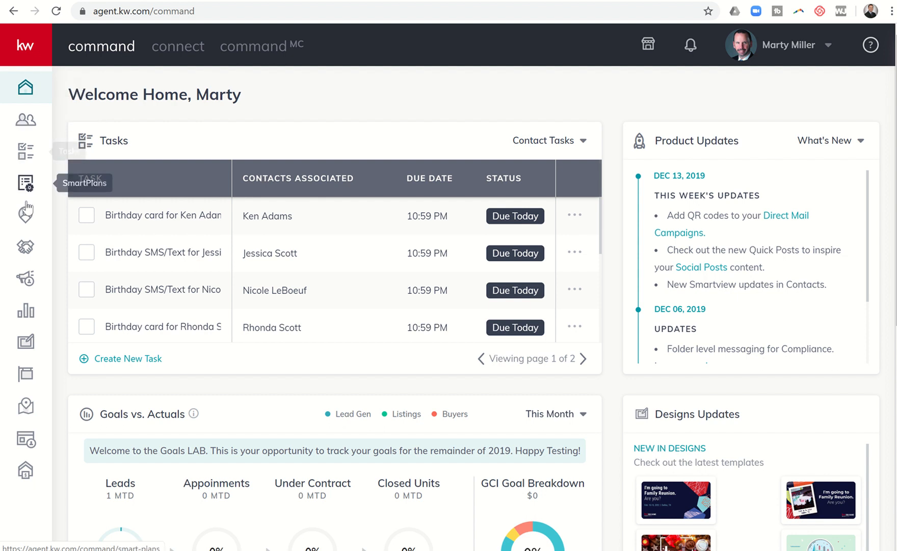
mouse_move(25, 183)
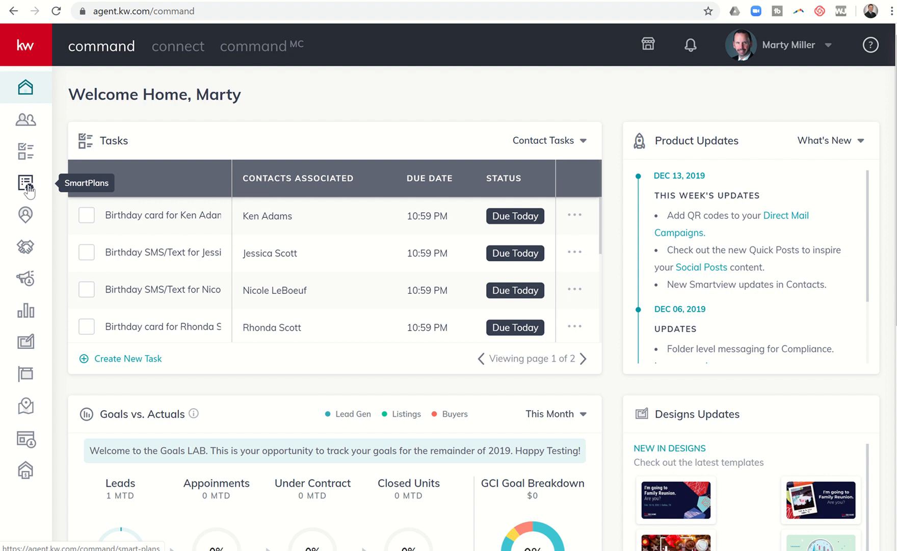
mouse_move(29, 194)
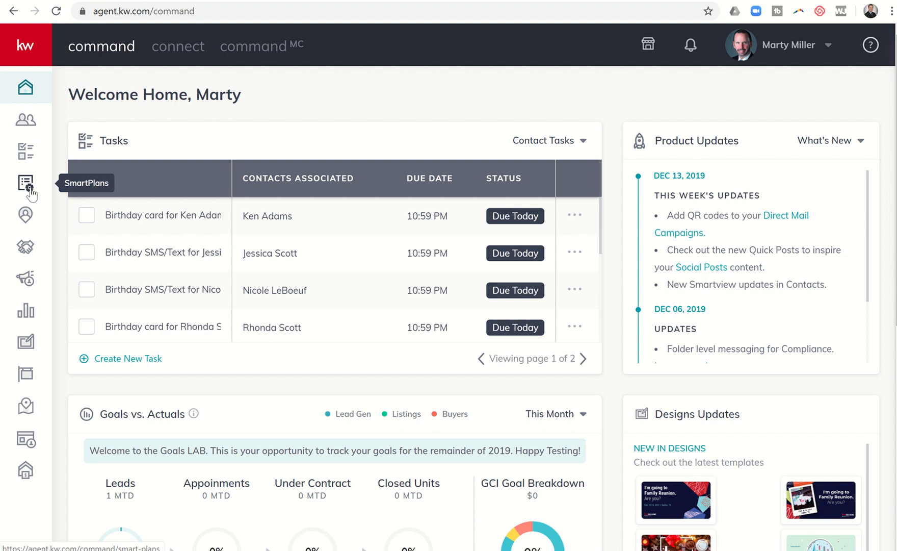
mouse_move(26, 191)
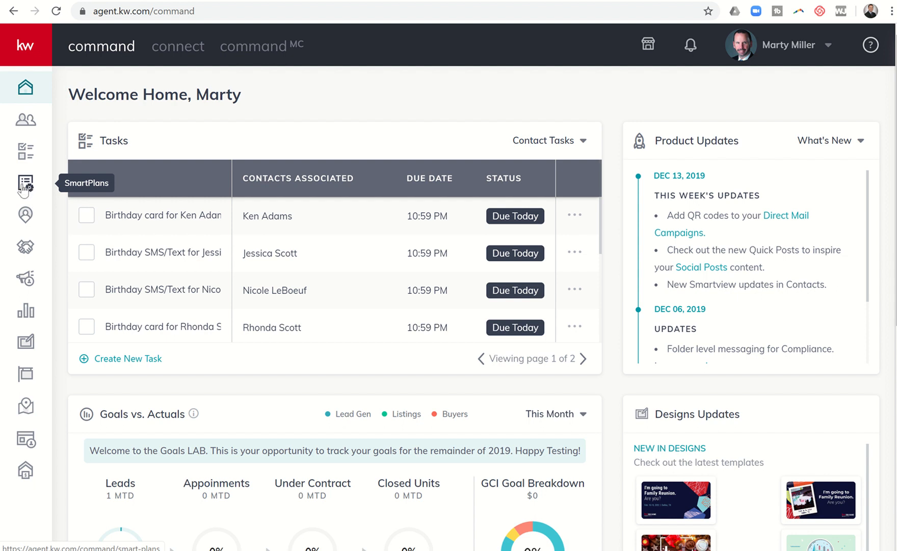
Go to My SmartPlans from the left sidebar, listing the five people plans
left_click(26, 183)
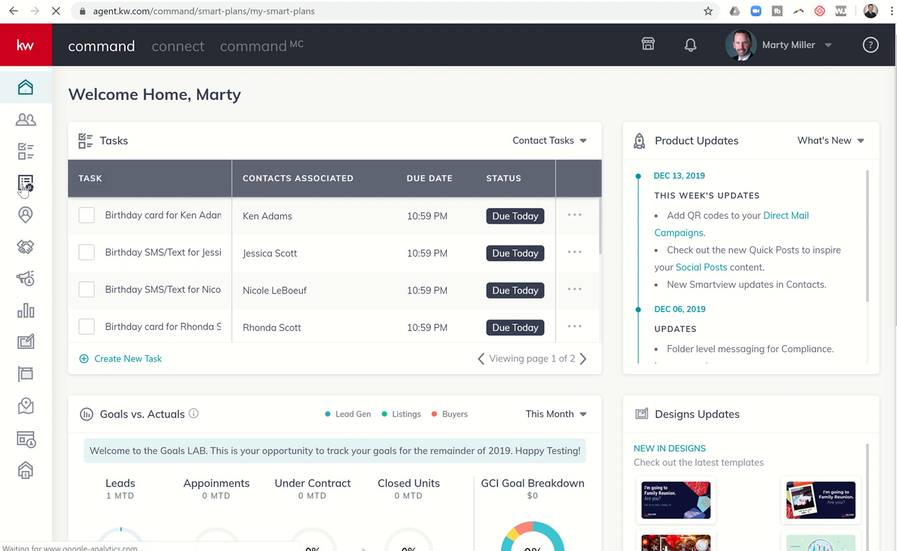
left_click(25, 183)
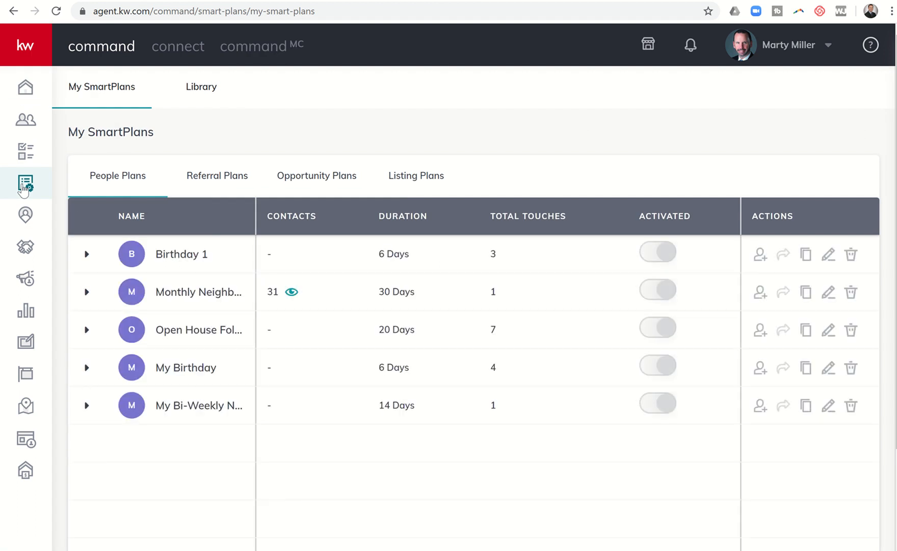
mouse_move(161, 114)
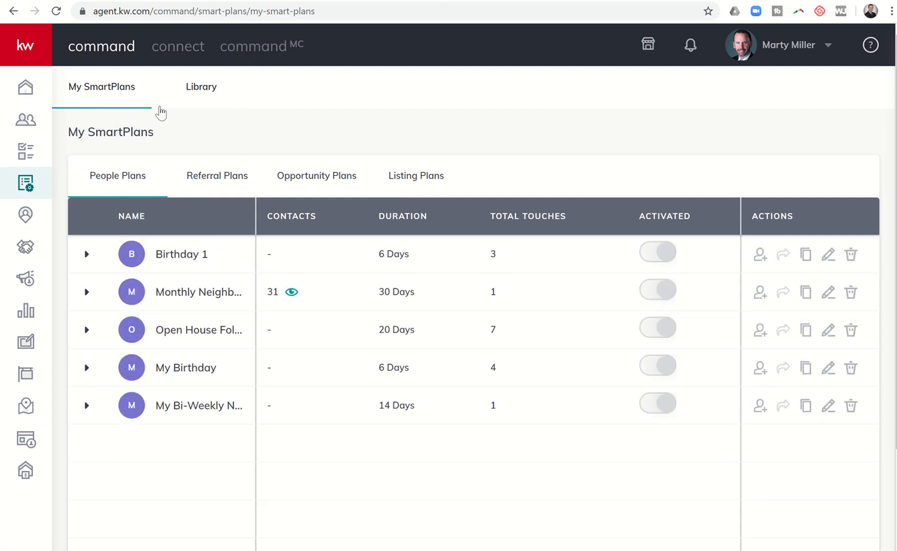
mouse_move(201, 87)
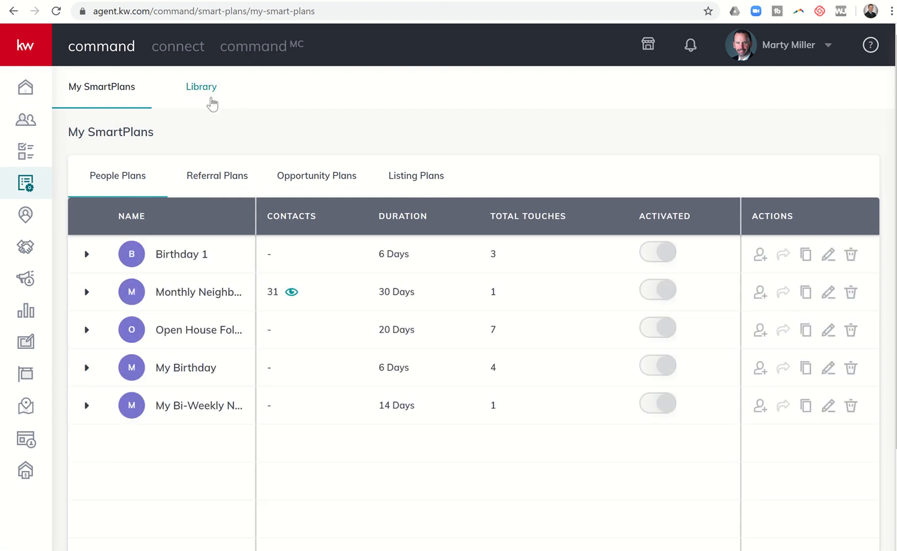
Switch to the Library of nine Keller Williams plan templates and look over the cards
left_click(201, 86)
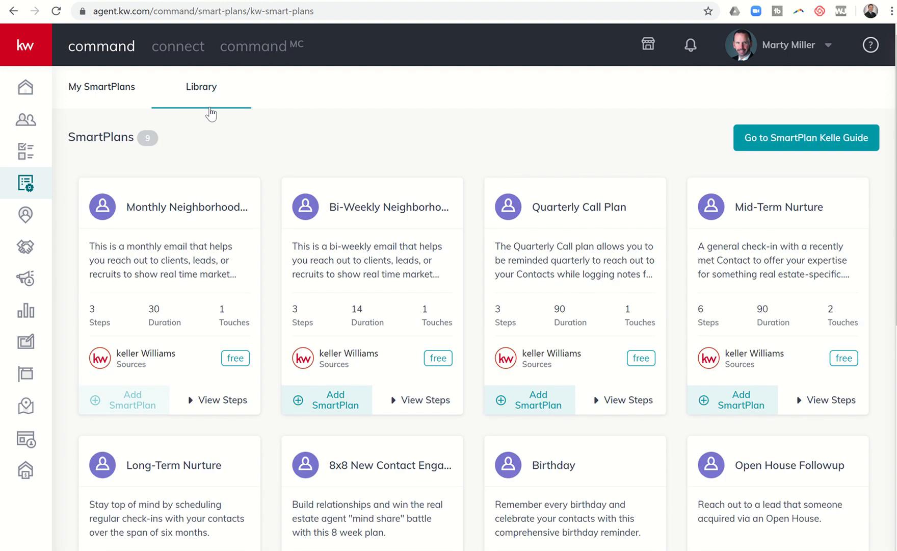
mouse_move(188, 527)
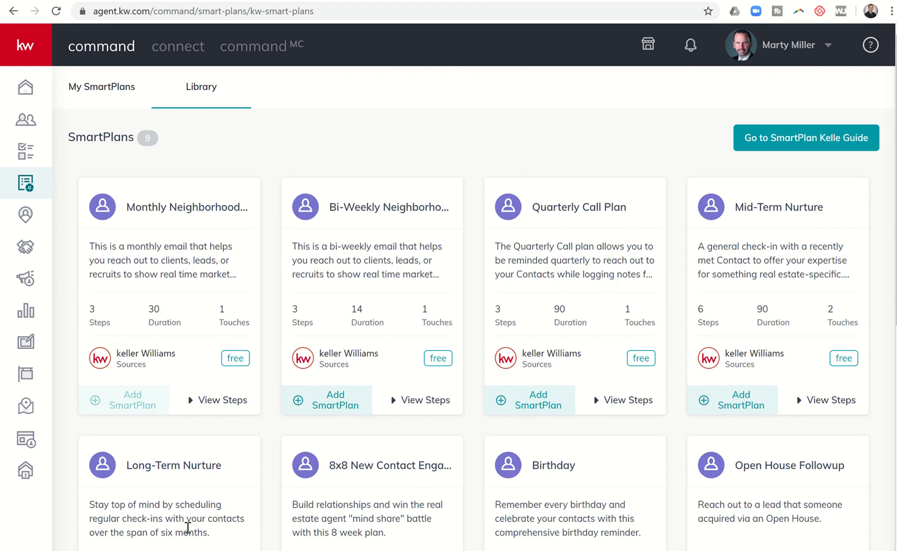
scroll("down", 3)
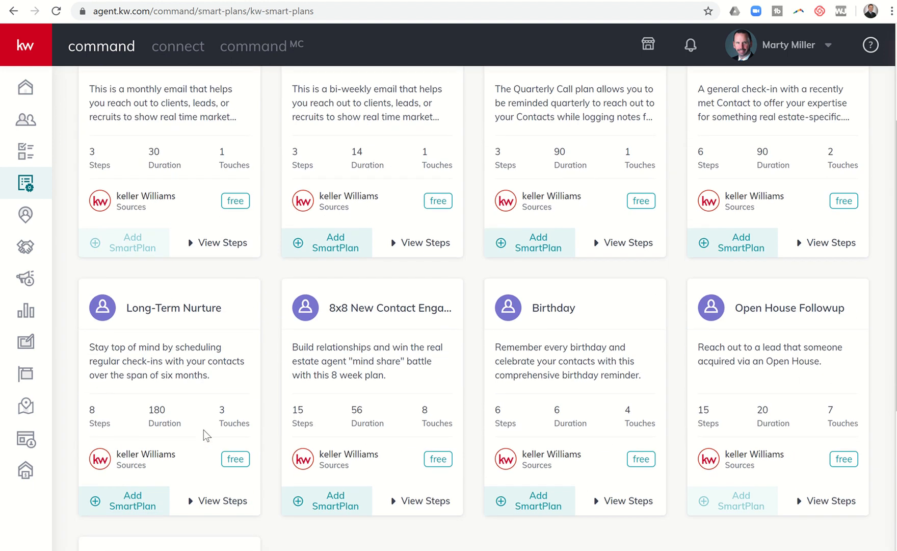
scroll("up", 3)
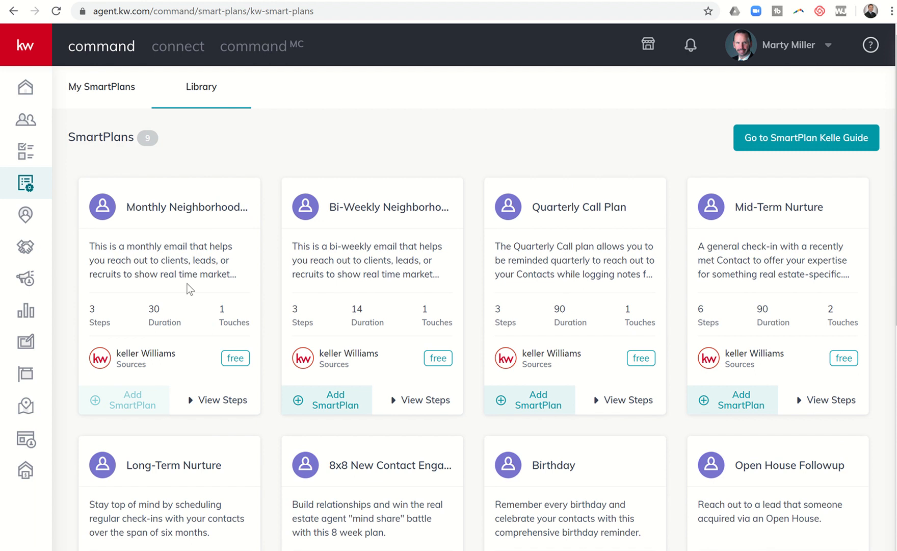
mouse_move(175, 248)
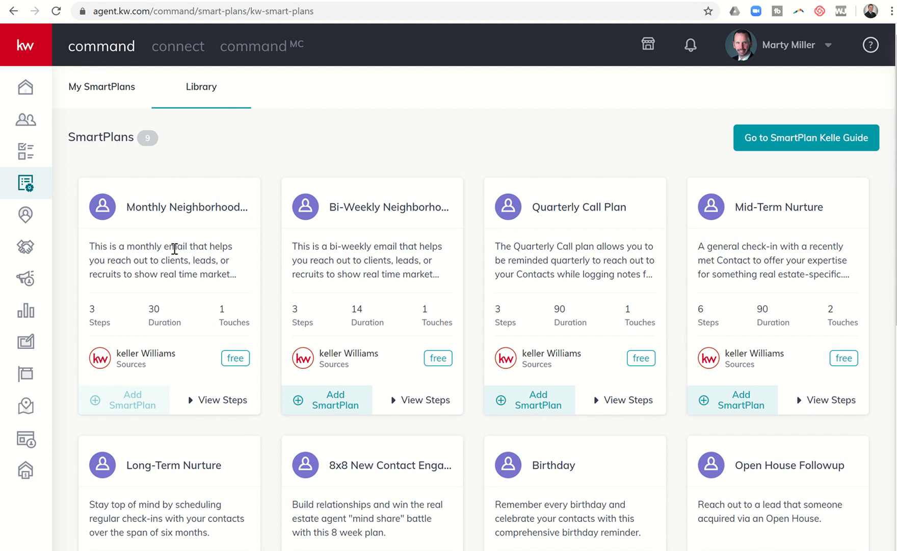
mouse_move(180, 221)
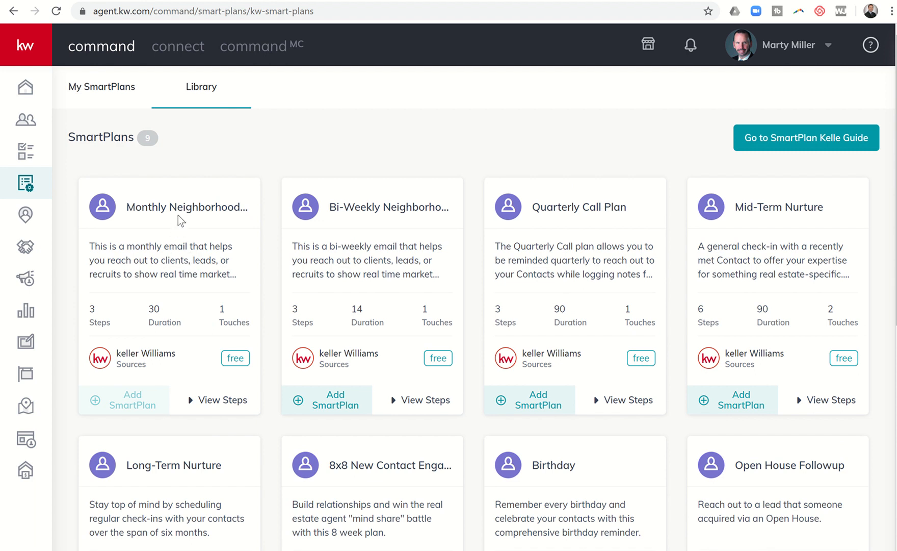
mouse_move(174, 256)
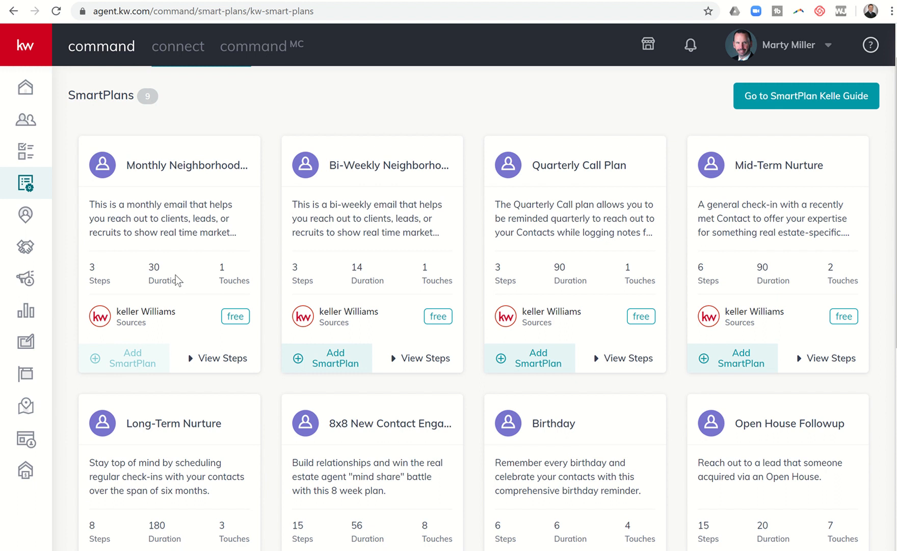
mouse_move(563, 162)
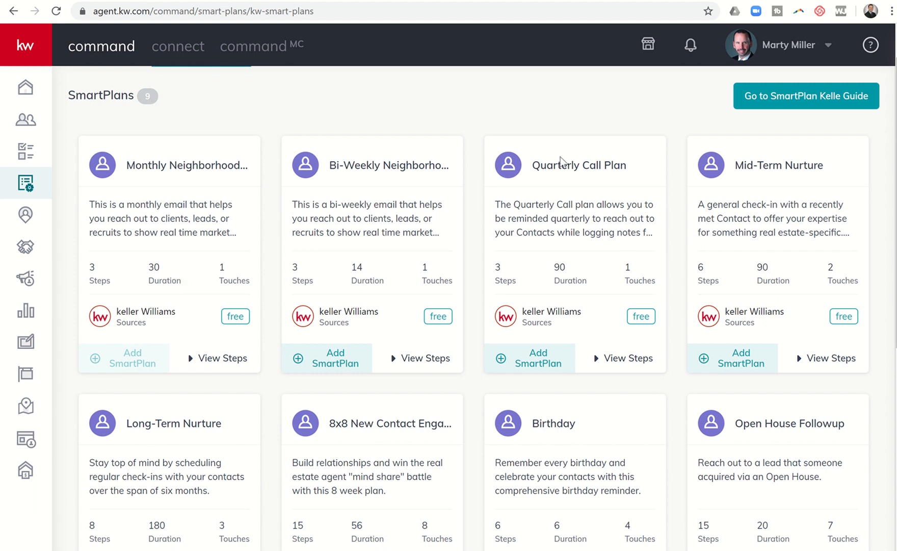
mouse_move(286, 283)
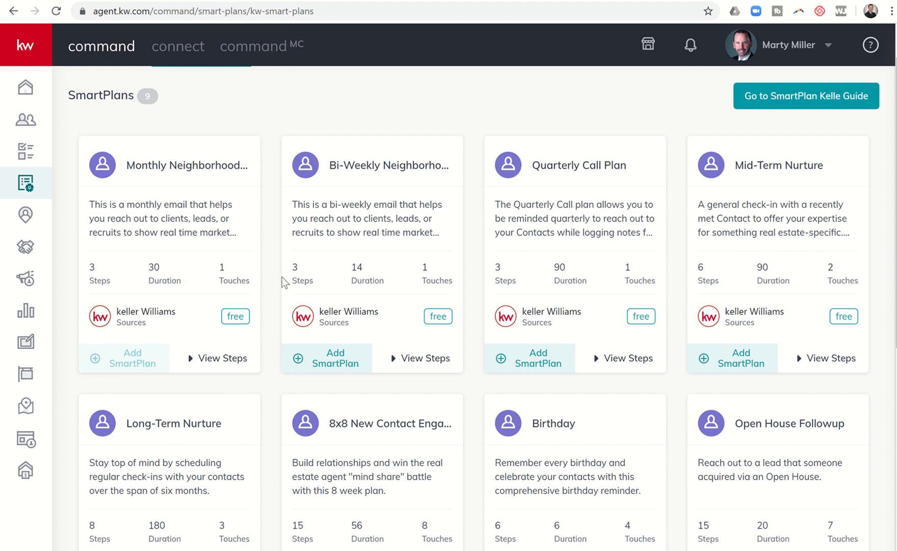
mouse_move(199, 222)
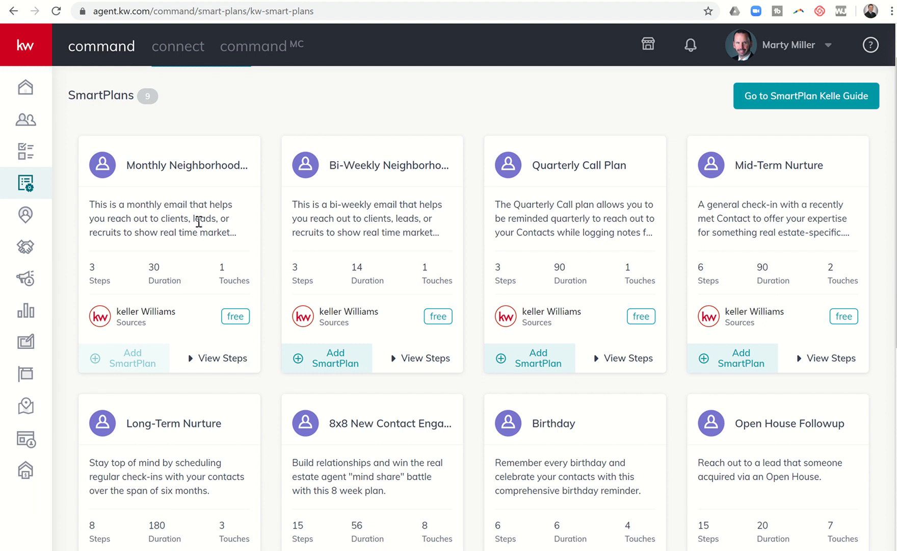
mouse_move(221, 363)
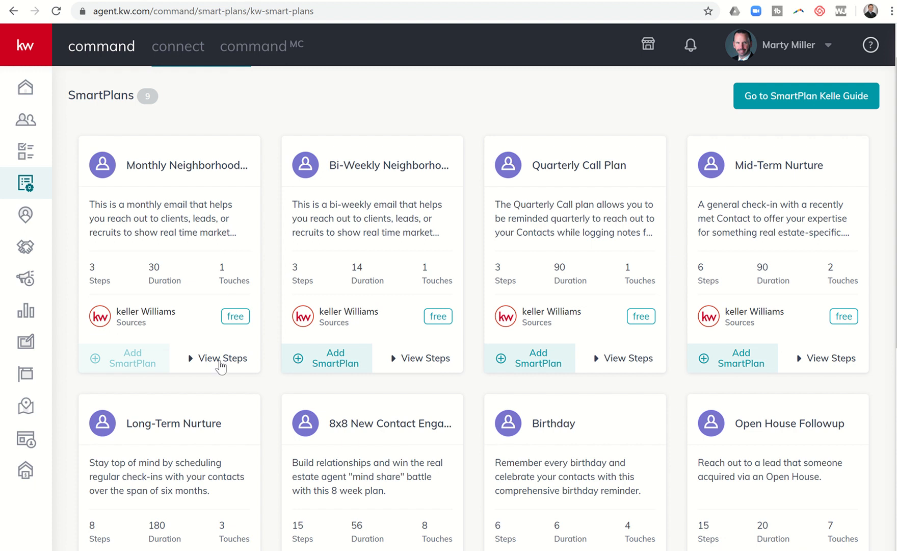
Expand the Monthly Neighborhood plan's steps: HTML email, 28-day delay, unlimited repeat
left_click(222, 358)
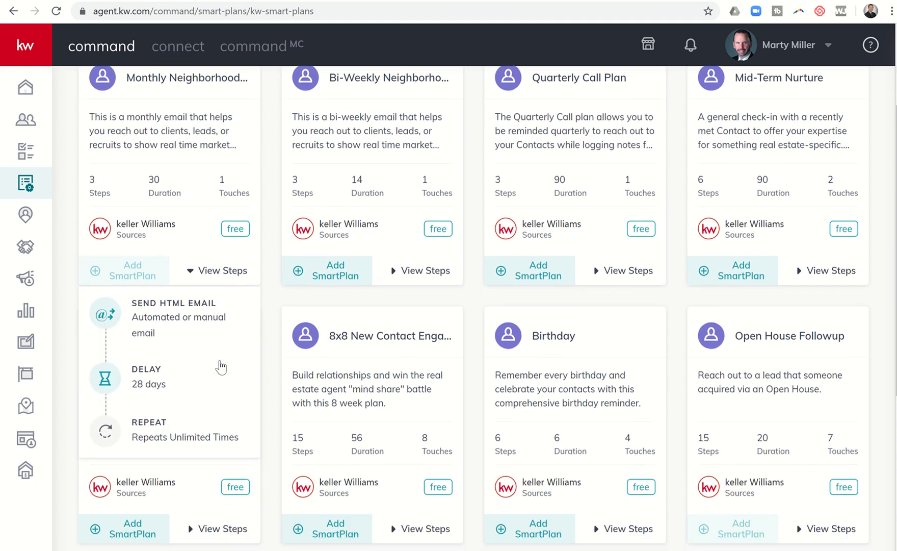
scroll("down", 3)
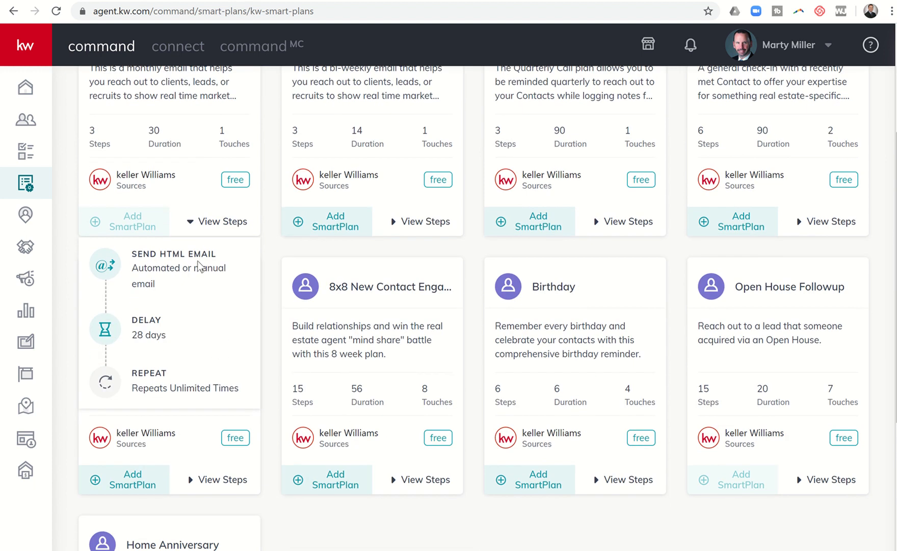
mouse_move(173, 272)
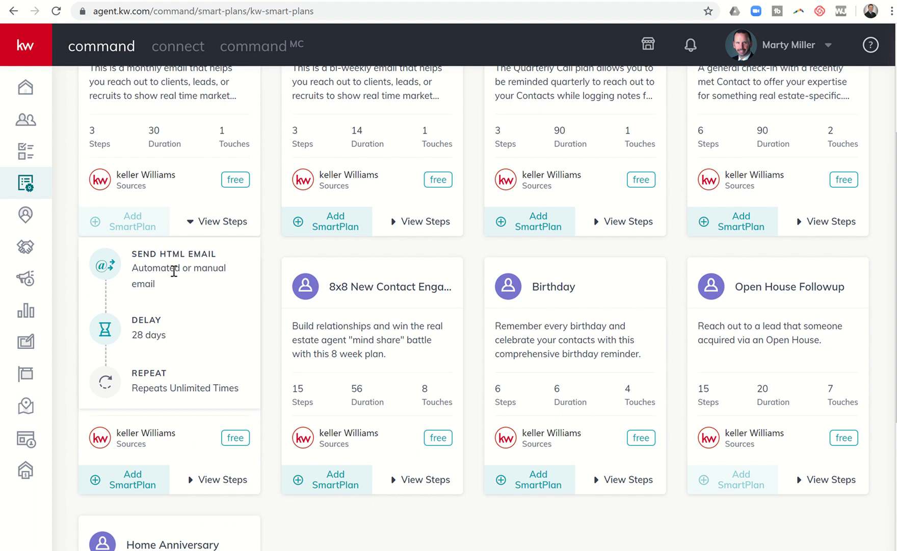
scroll("up", 3)
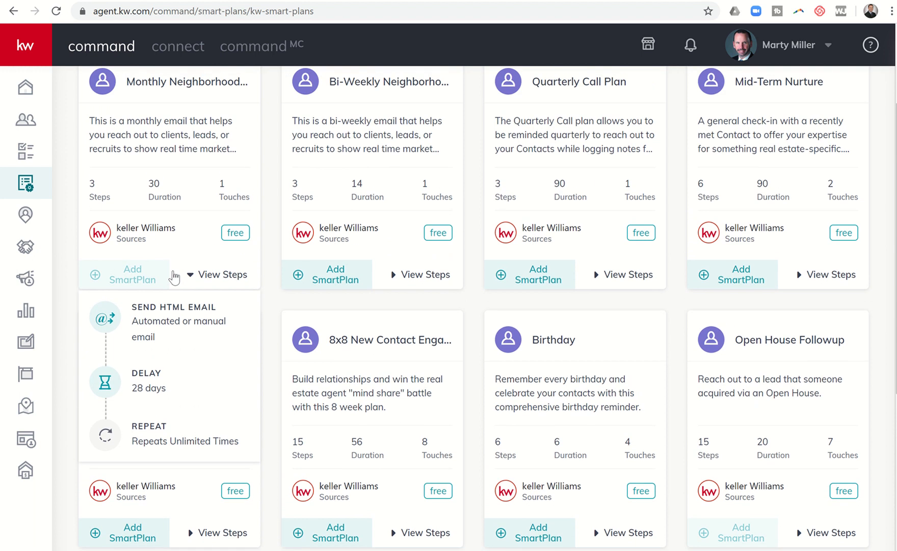
scroll("down", 3)
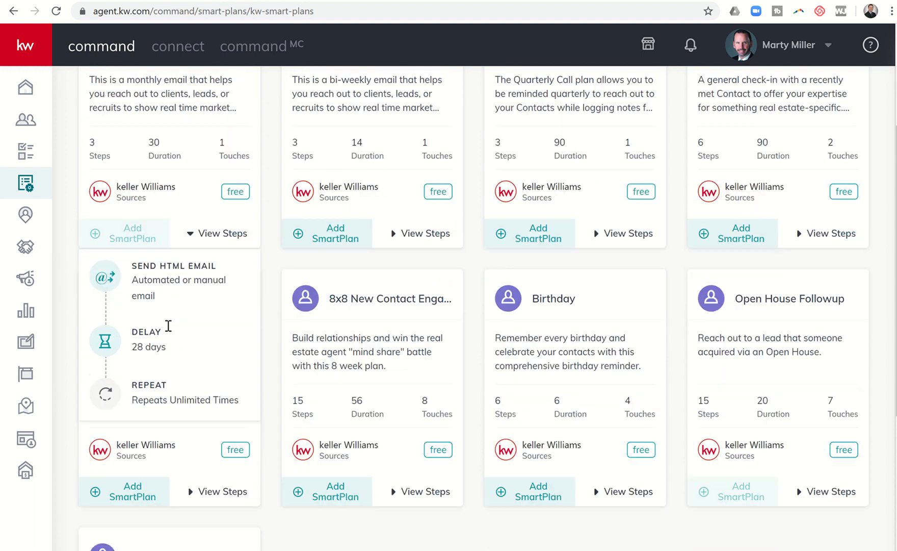
scroll("up", 3)
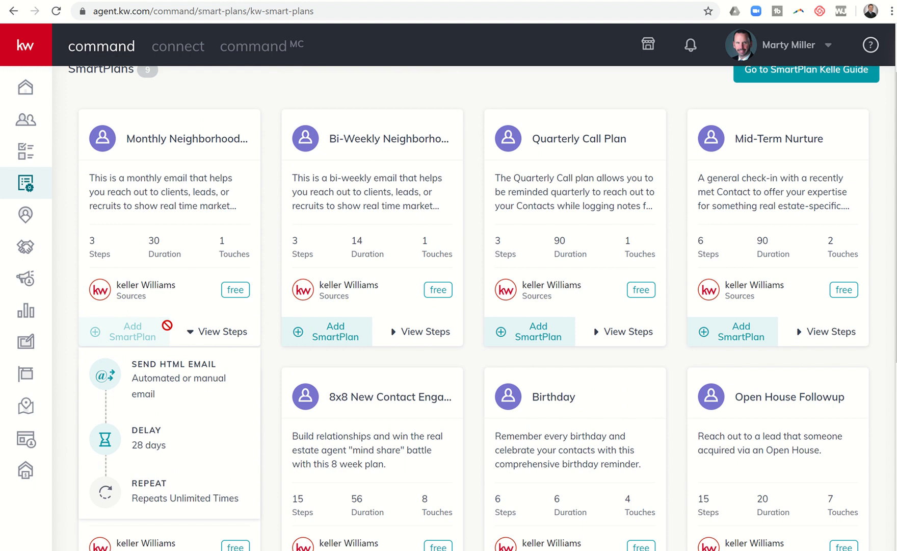
mouse_move(191, 291)
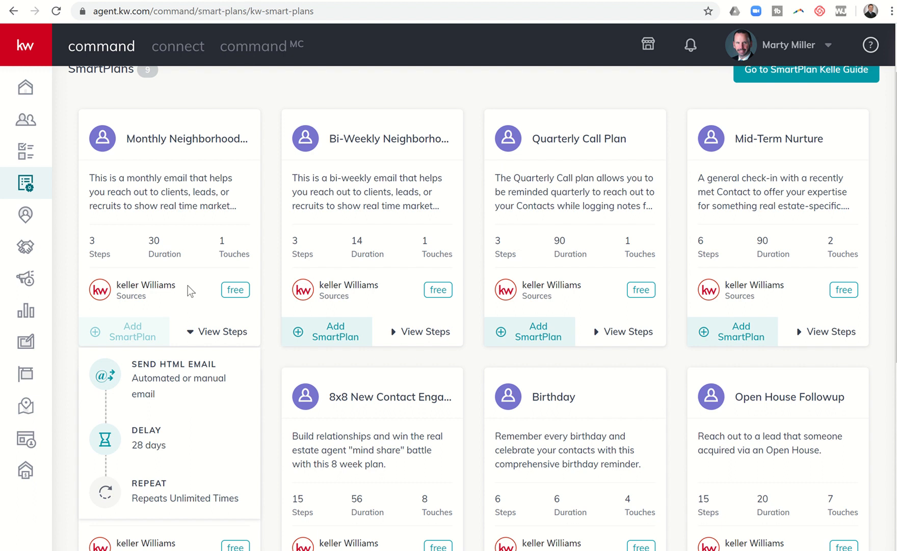
mouse_move(25, 122)
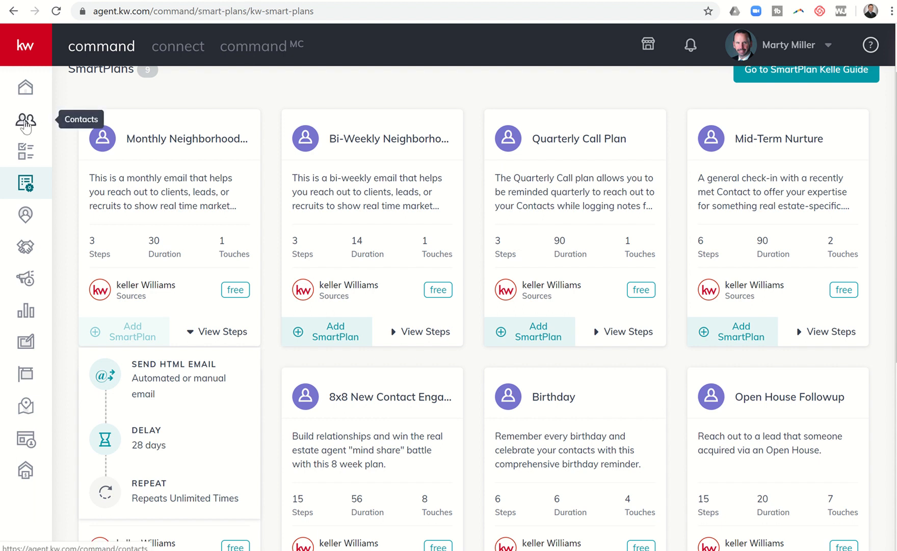
mouse_move(166, 157)
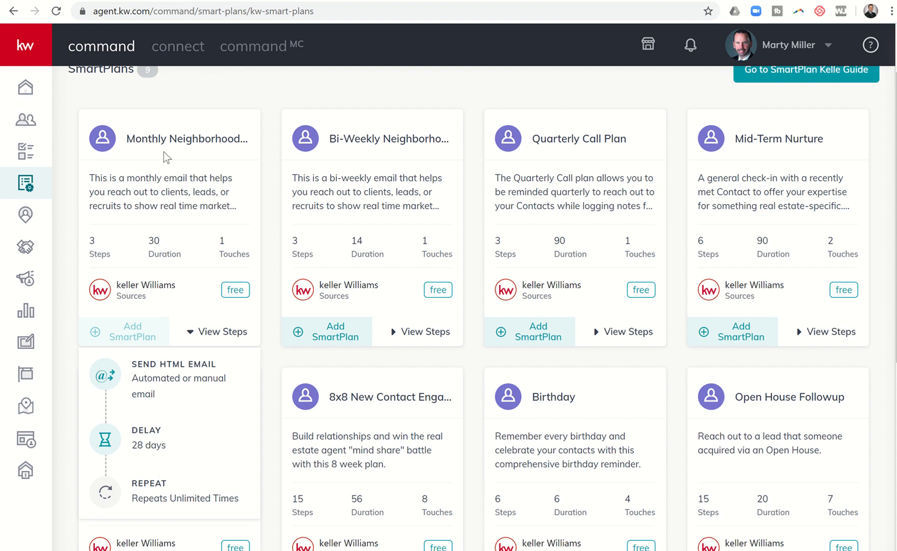
mouse_move(193, 179)
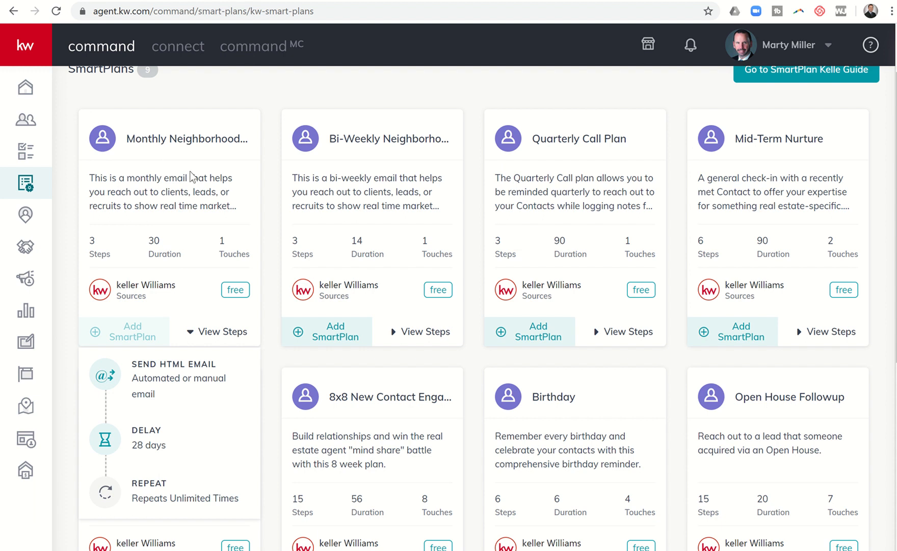
mouse_move(167, 142)
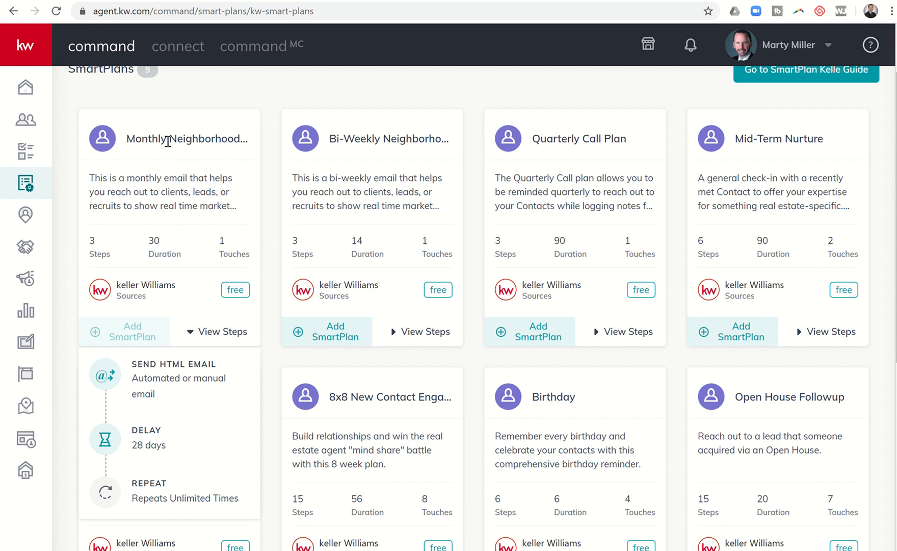
mouse_move(155, 231)
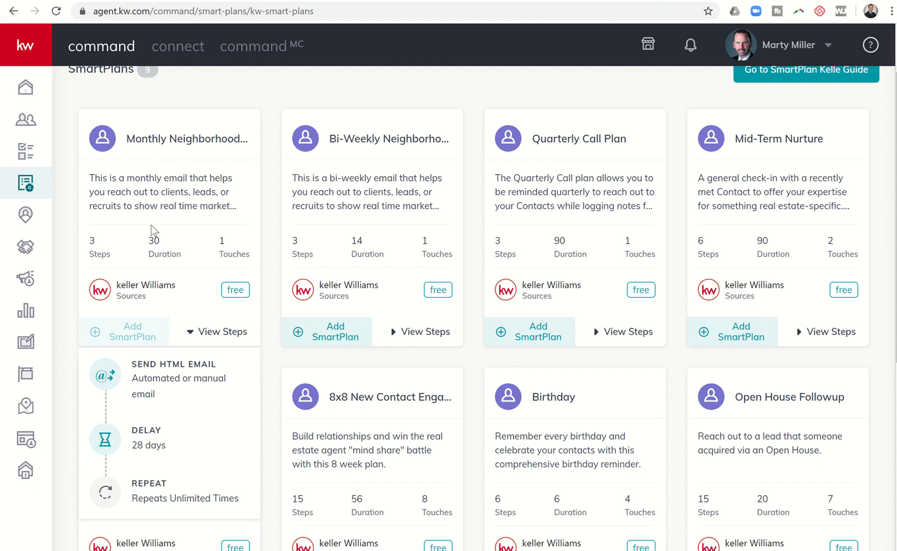
left_click(222, 332)
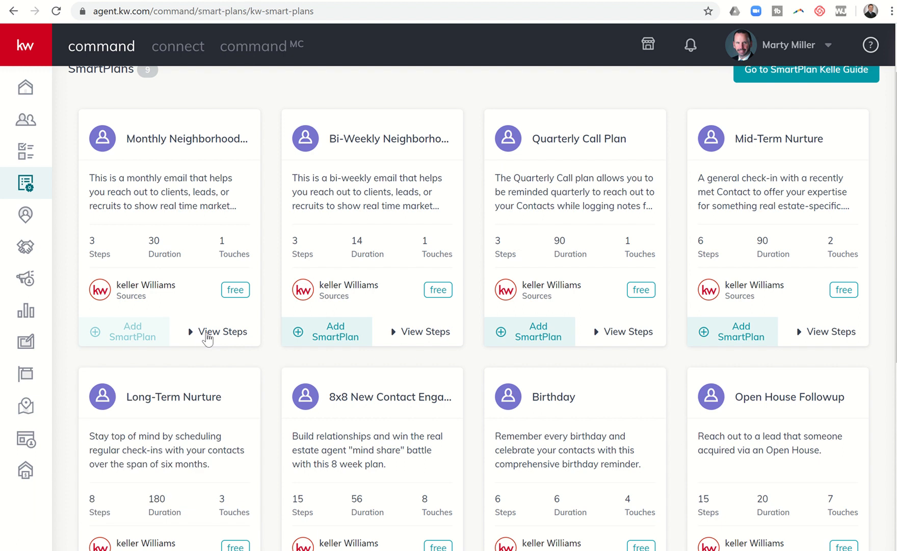
left_click(222, 332)
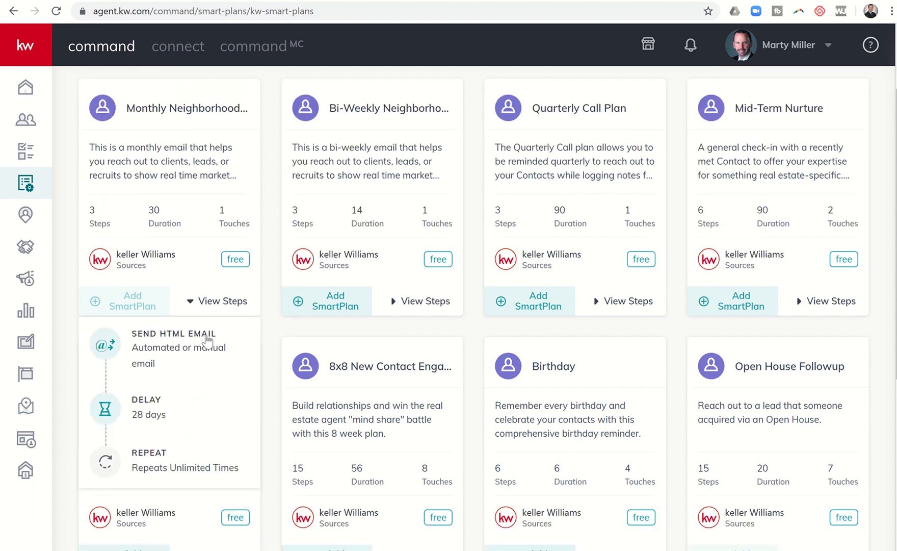
scroll("down", 3)
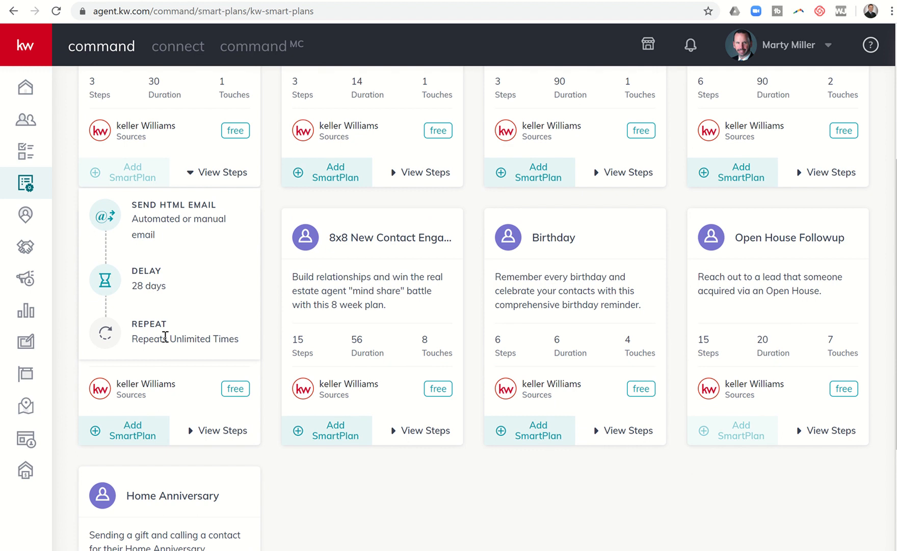
mouse_move(168, 320)
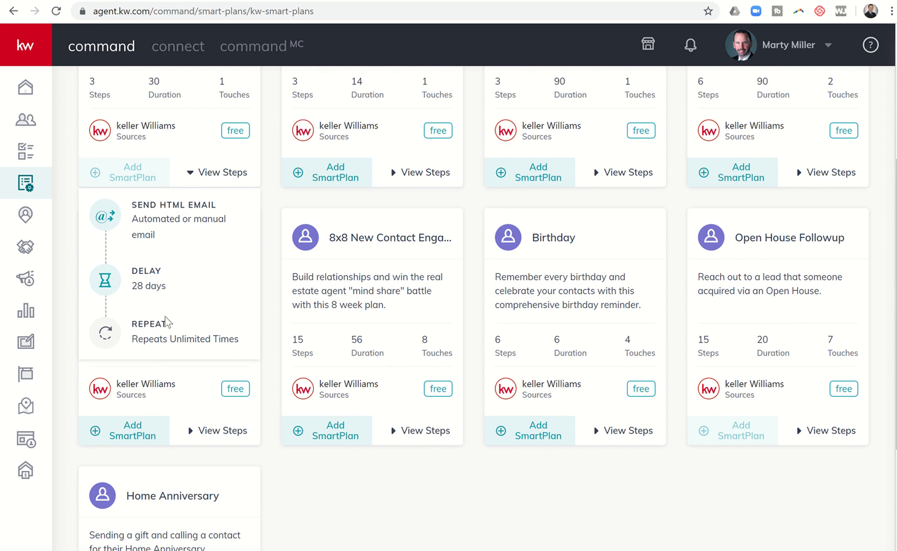
mouse_move(139, 285)
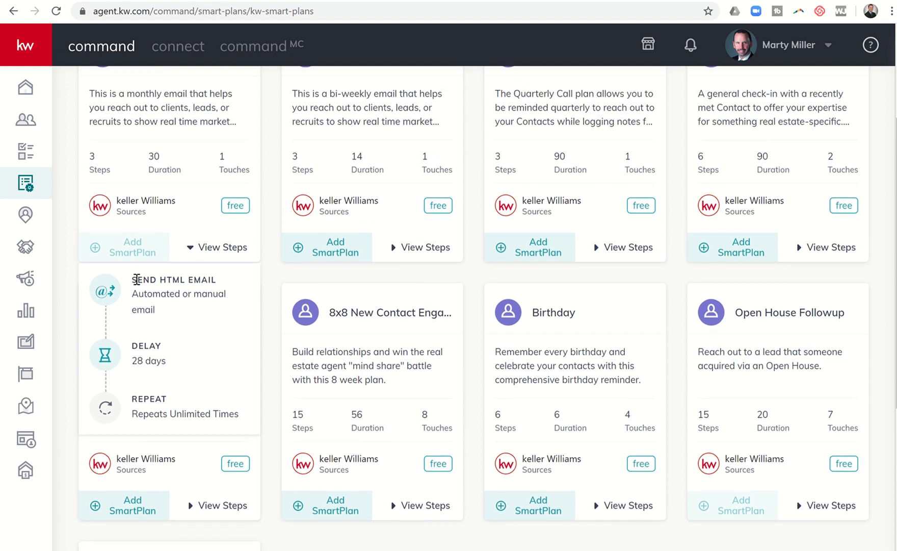
scroll("up", 3)
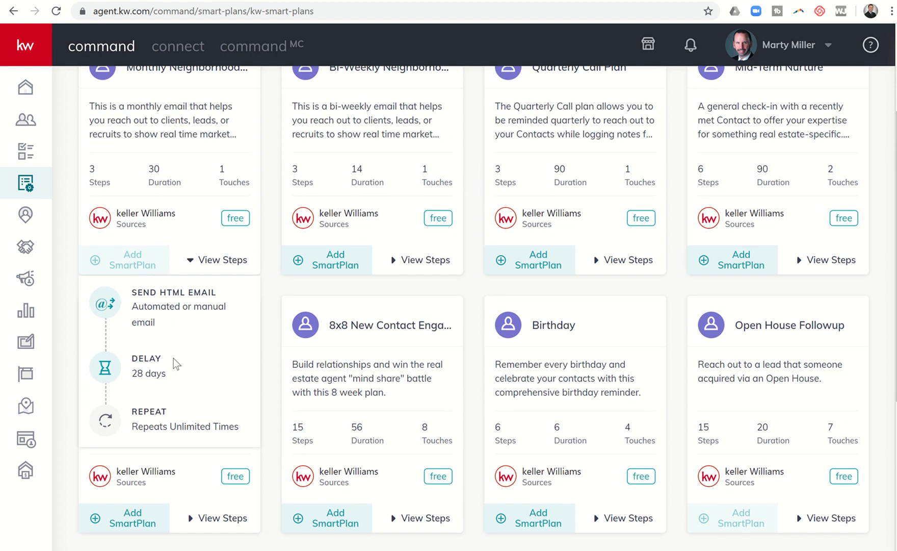
scroll("up", 3)
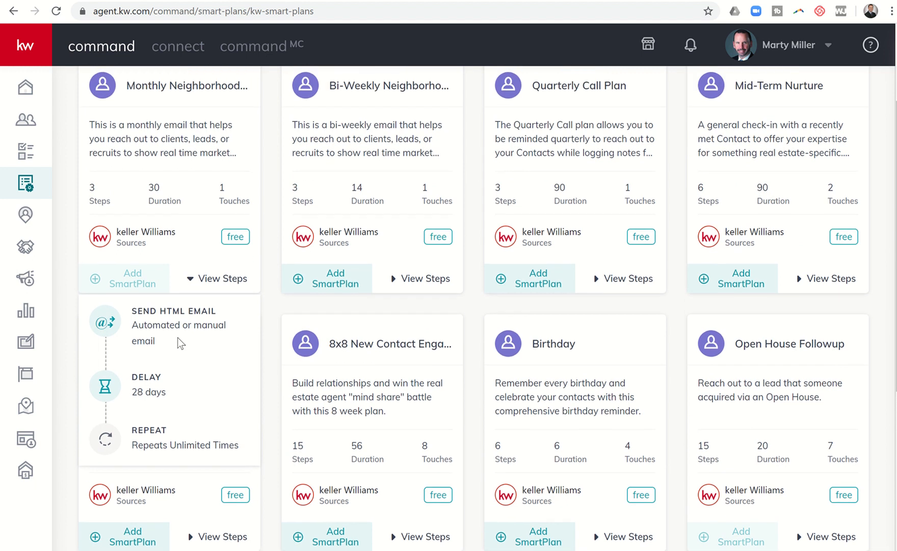
scroll("up", 3)
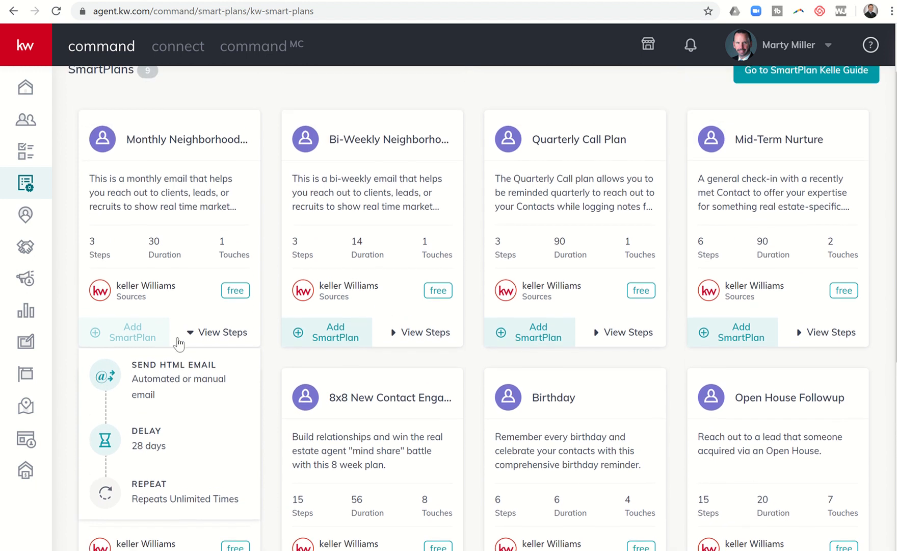
mouse_move(185, 300)
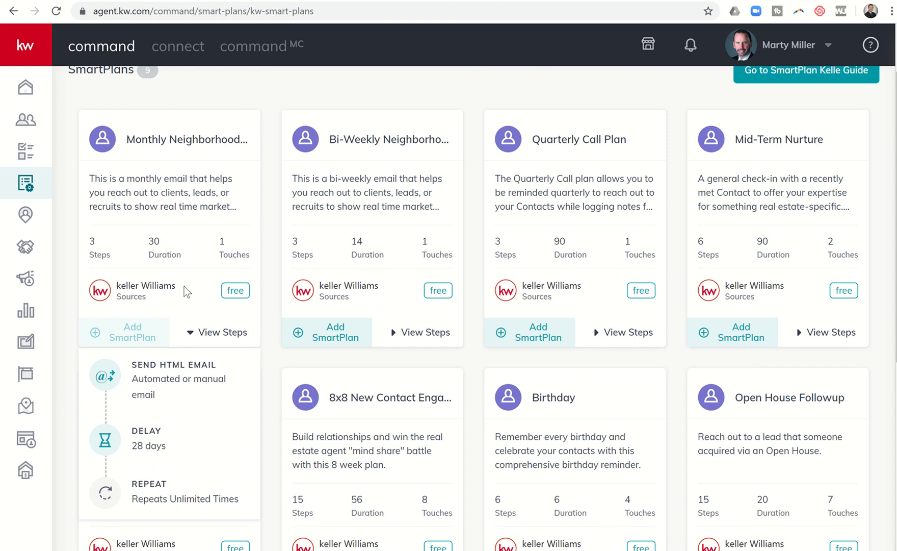
mouse_move(403, 302)
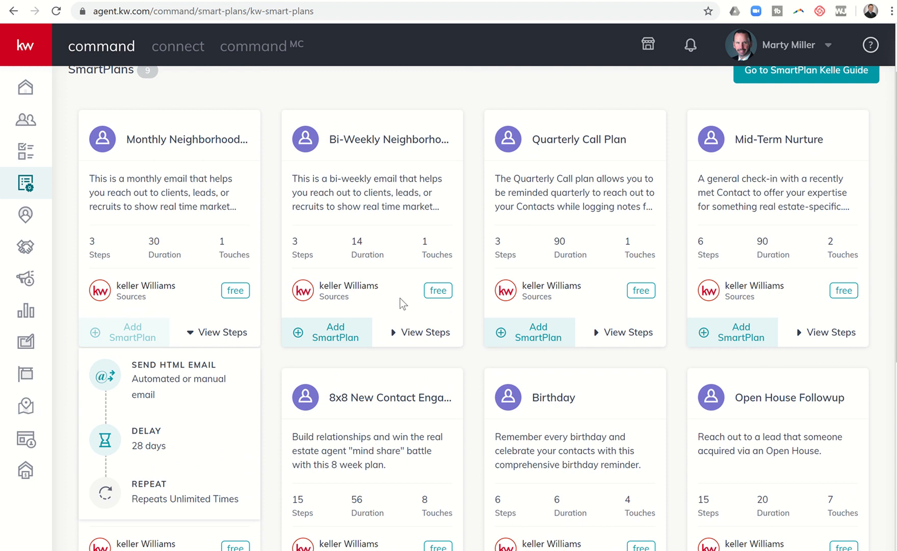
Collapse the Monthly Neighborhood steps and expand the Bi-Weekly Neighborhood and Quarterly Call Plan steps
left_click(221, 333)
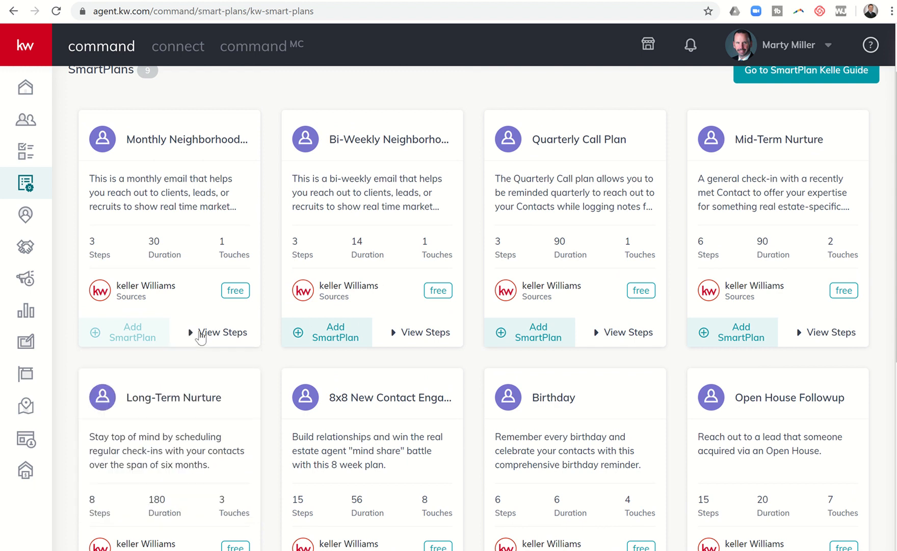
mouse_move(410, 342)
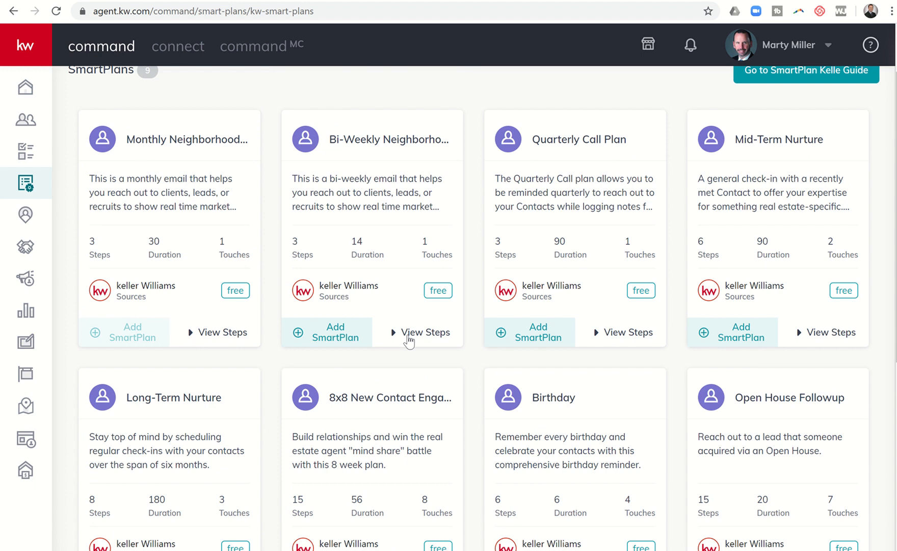
left_click(424, 332)
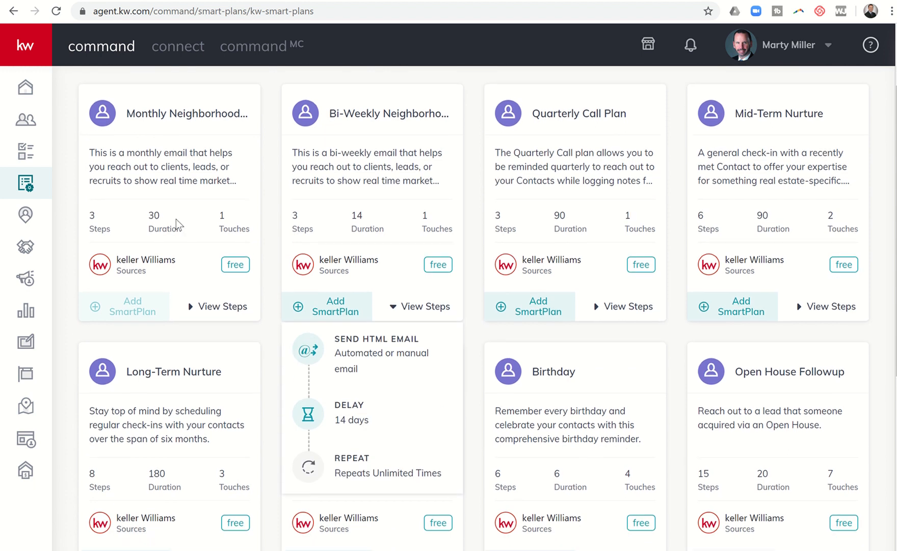
mouse_move(362, 182)
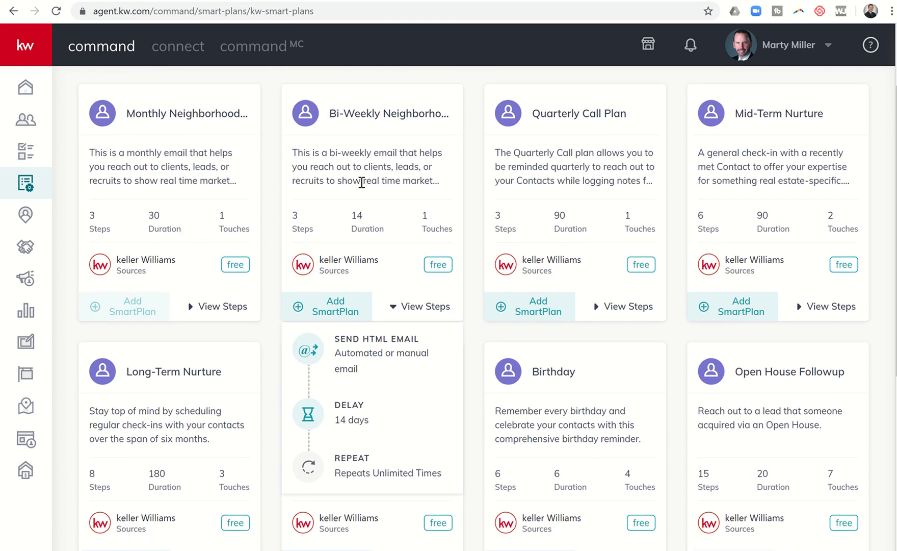
mouse_move(383, 183)
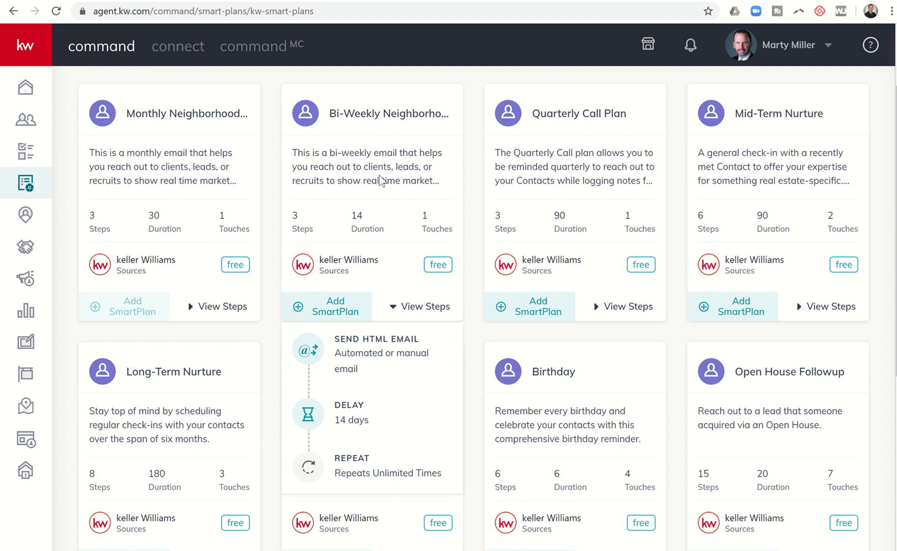
mouse_move(359, 337)
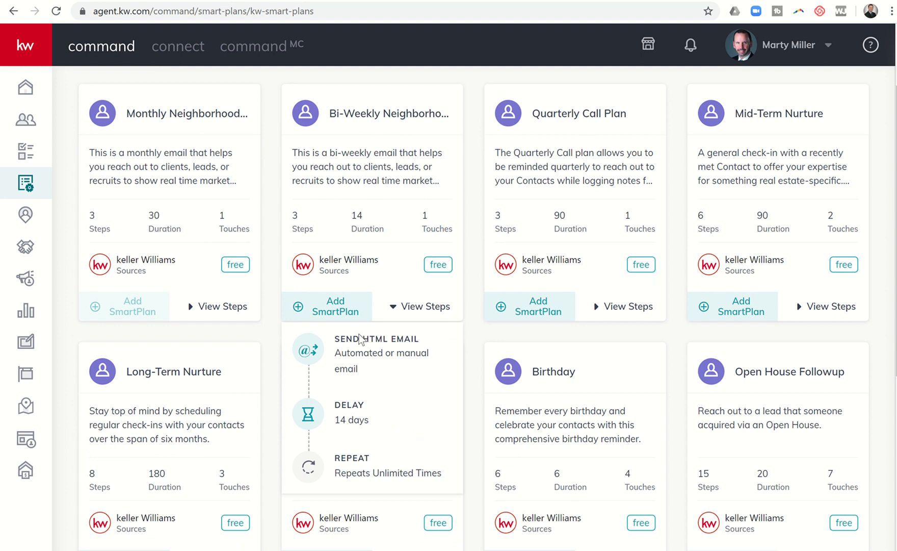
mouse_move(373, 386)
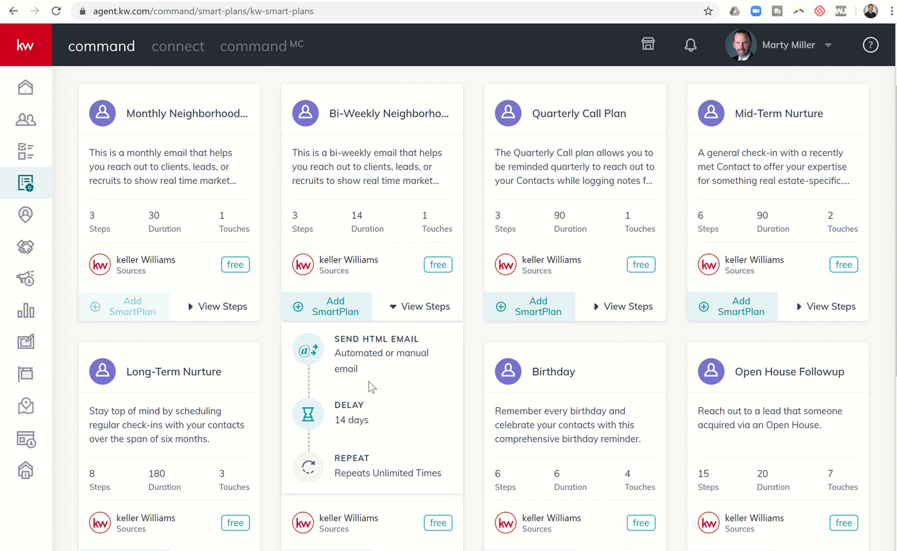
mouse_move(381, 412)
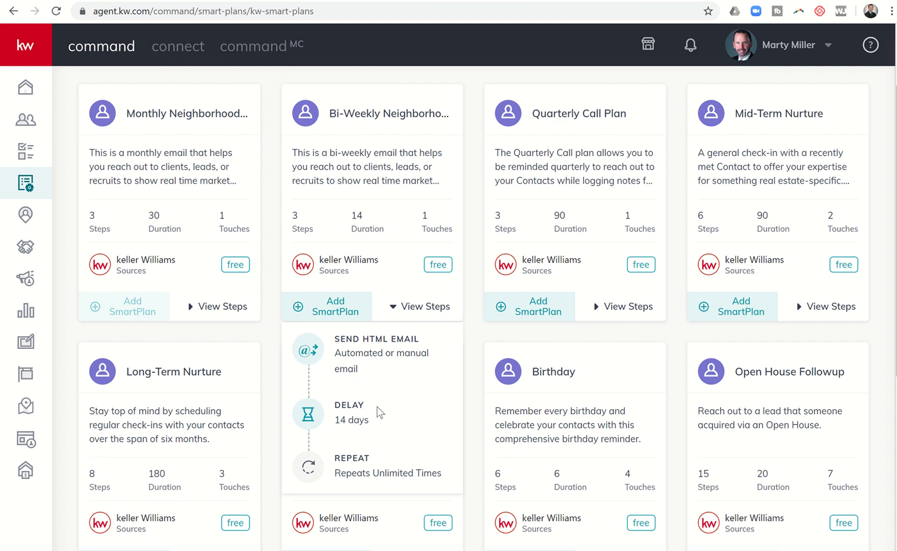
mouse_move(342, 382)
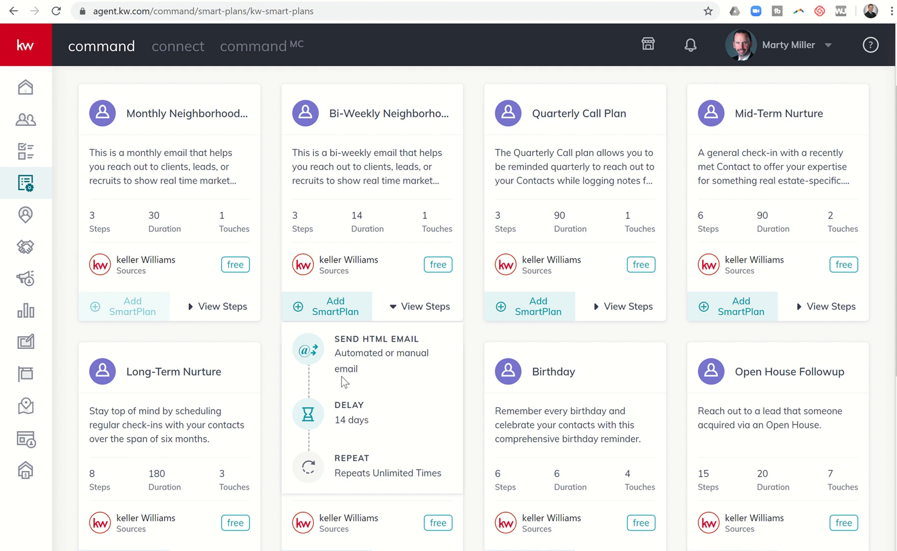
mouse_move(389, 424)
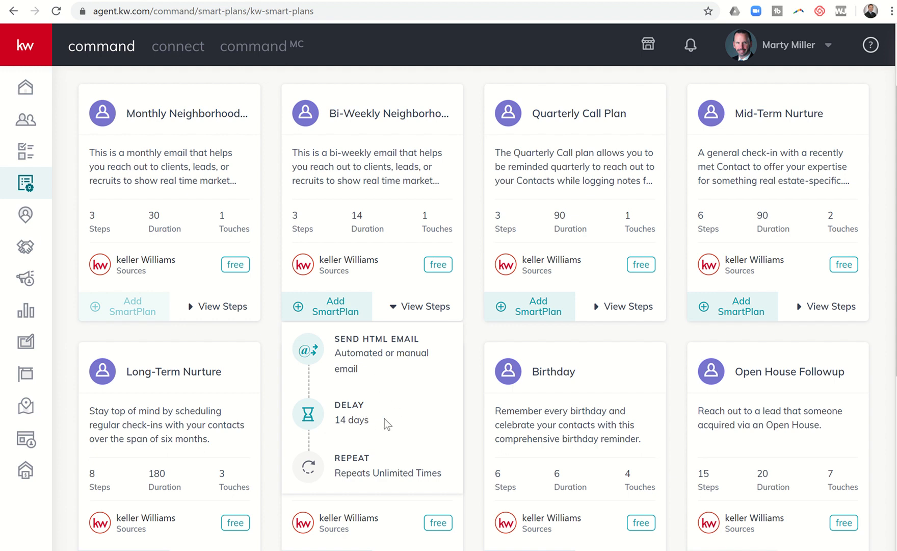
mouse_move(356, 392)
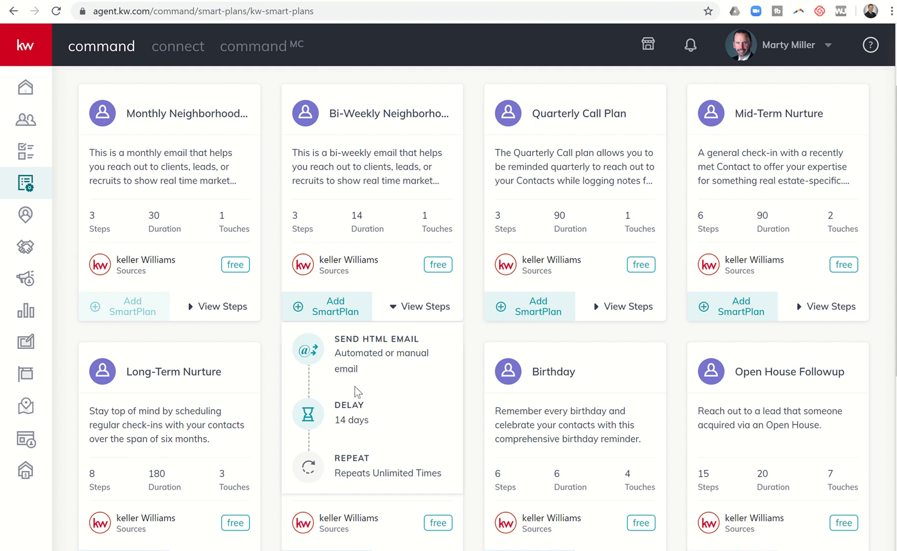
mouse_move(344, 137)
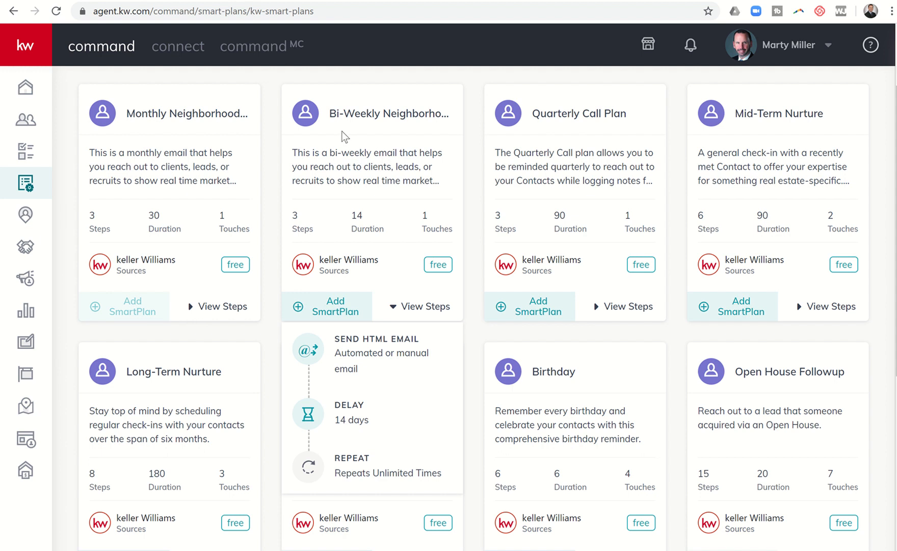
mouse_move(415, 141)
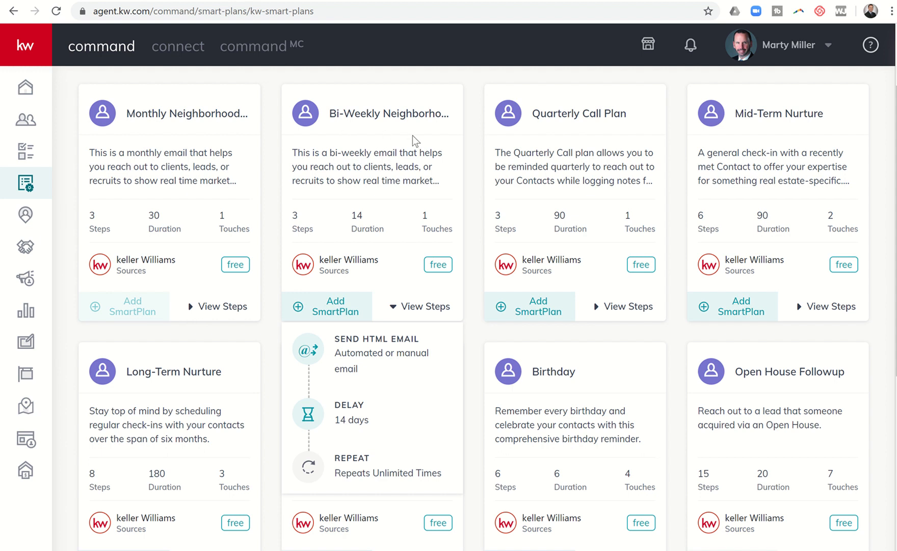
mouse_move(377, 150)
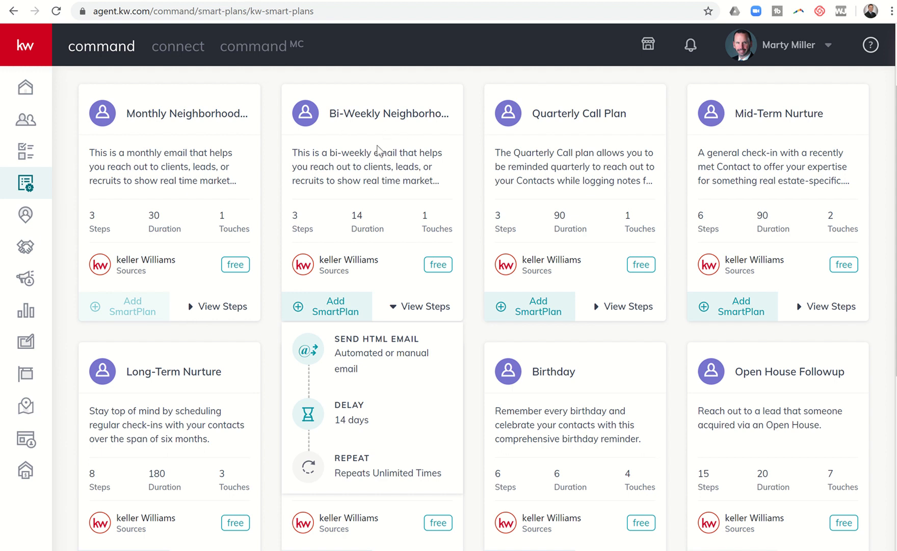
mouse_move(396, 302)
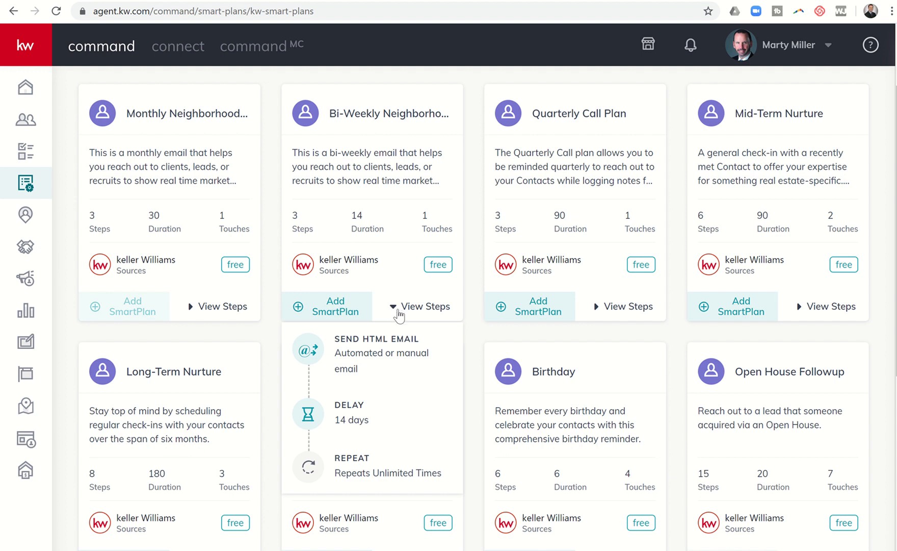
mouse_move(359, 424)
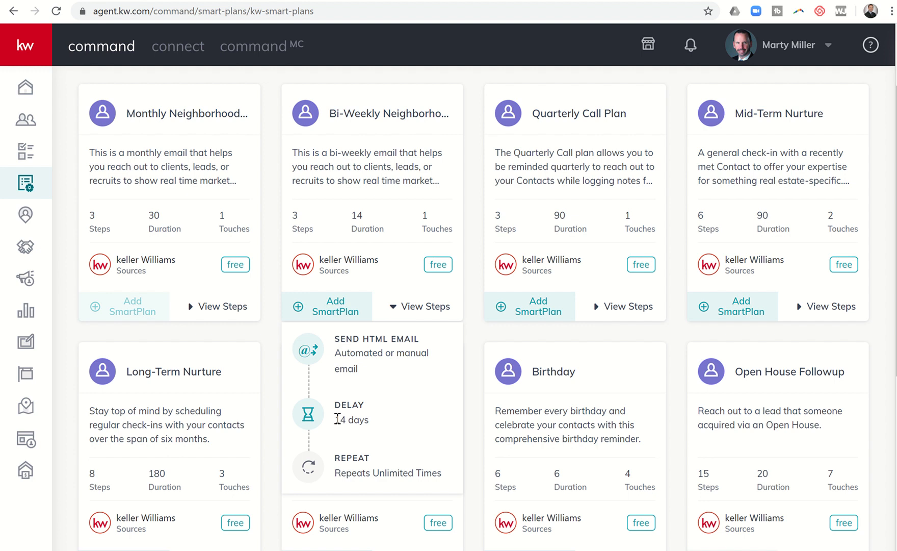
mouse_move(597, 144)
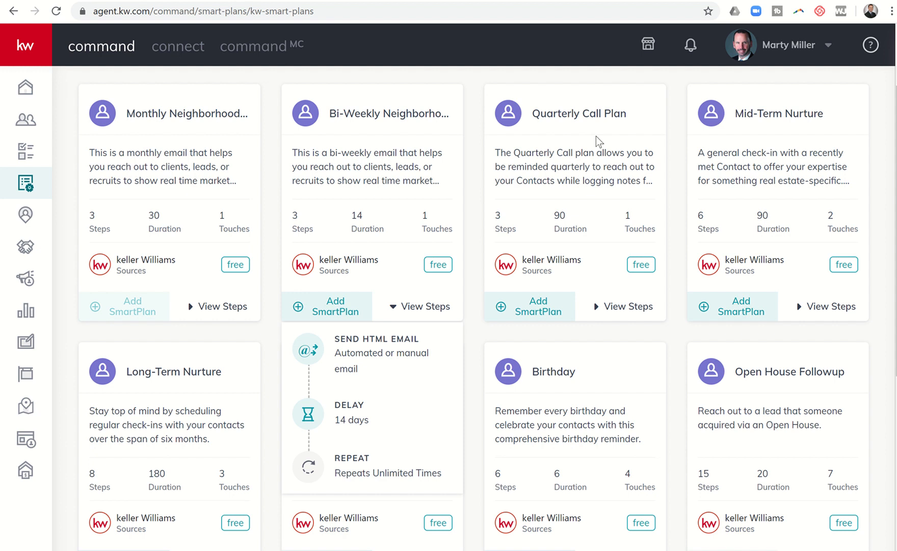
mouse_move(571, 224)
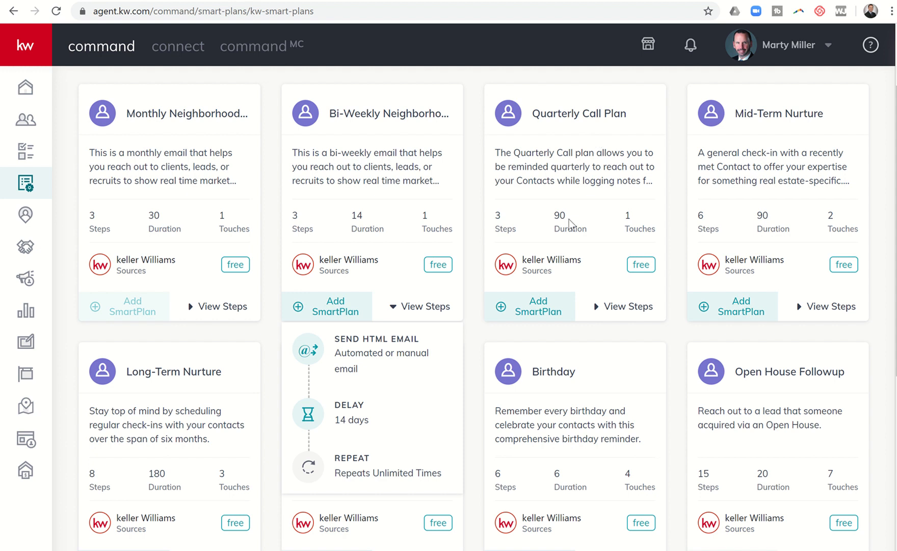
left_click(627, 306)
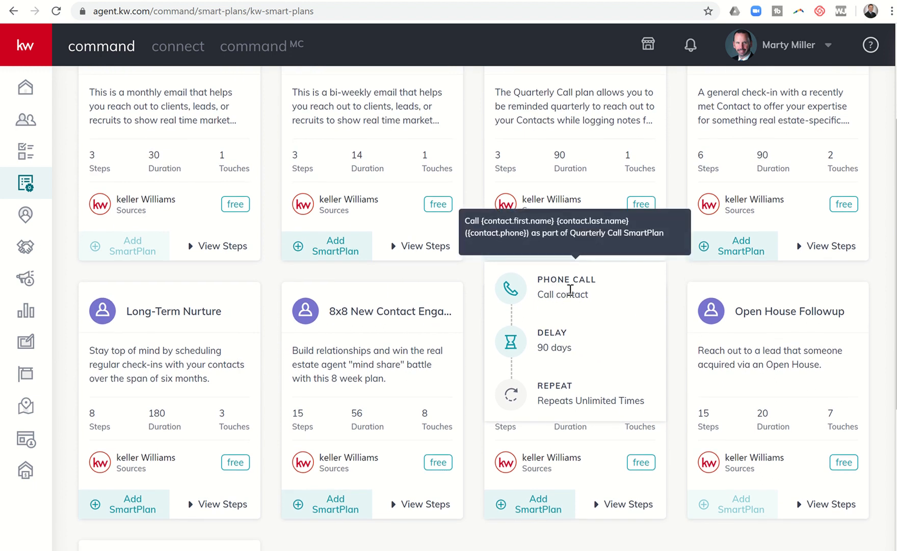
mouse_move(559, 280)
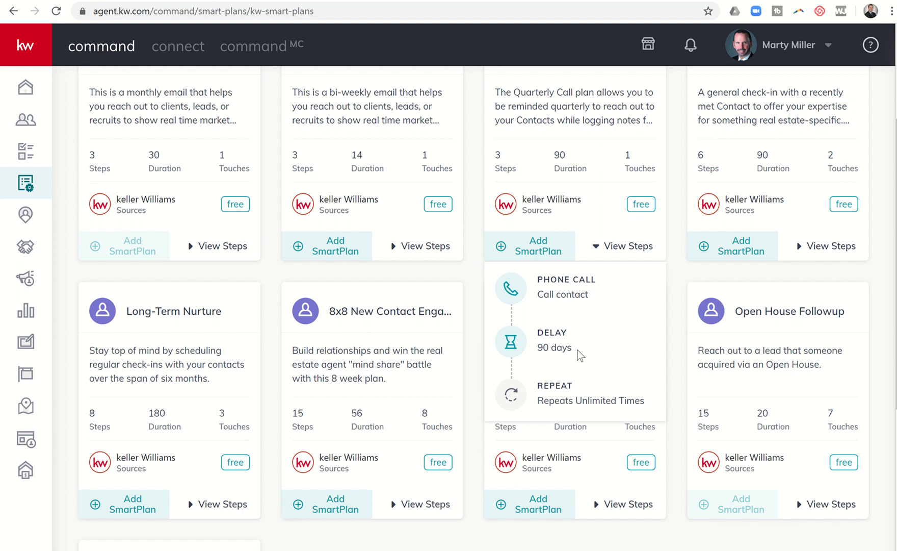
mouse_move(588, 312)
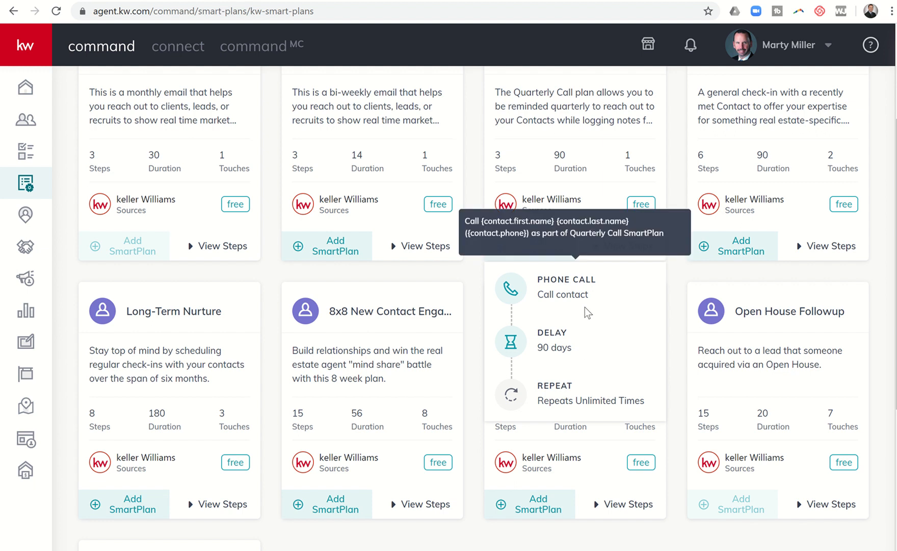
mouse_move(575, 284)
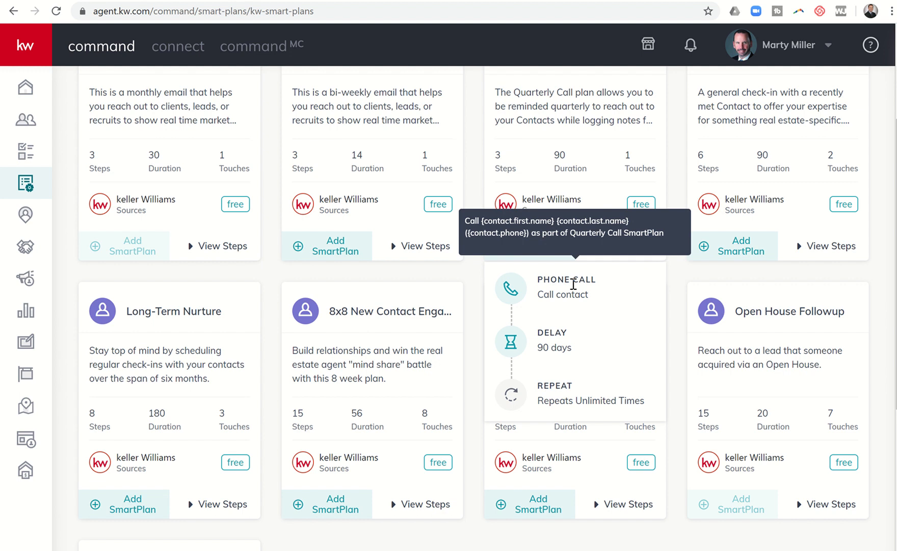
mouse_move(599, 287)
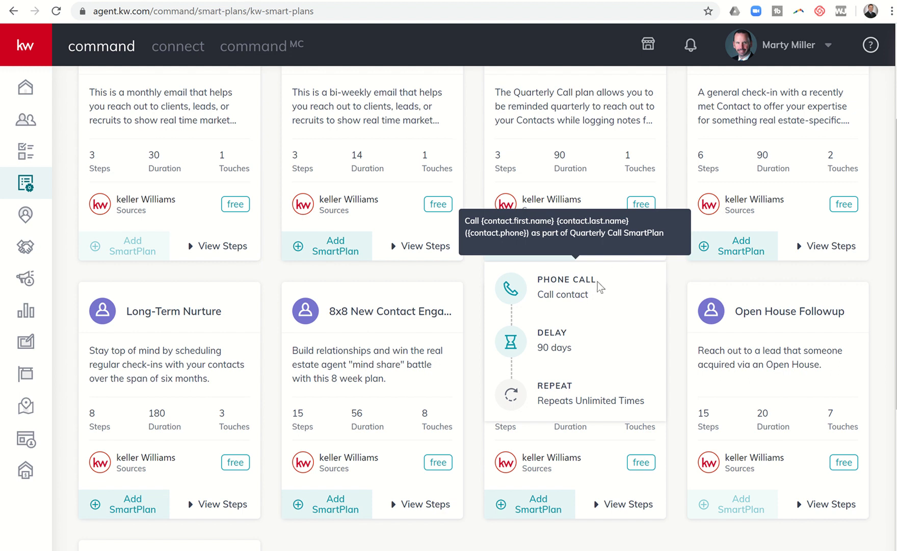
mouse_move(599, 284)
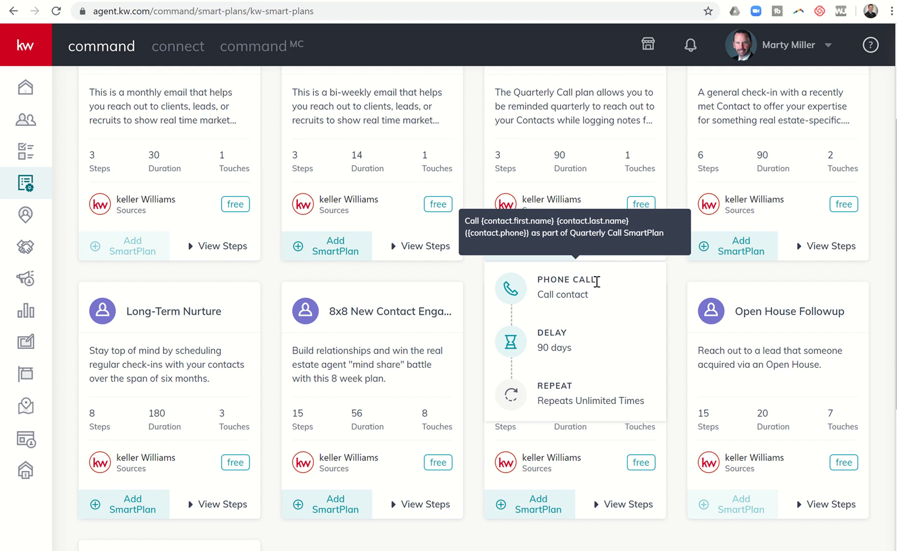
mouse_move(568, 279)
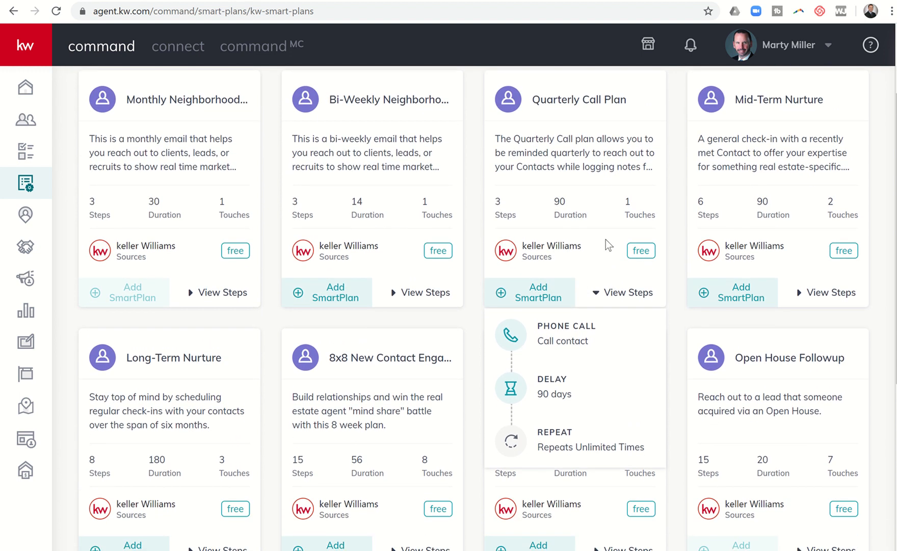
mouse_move(315, 333)
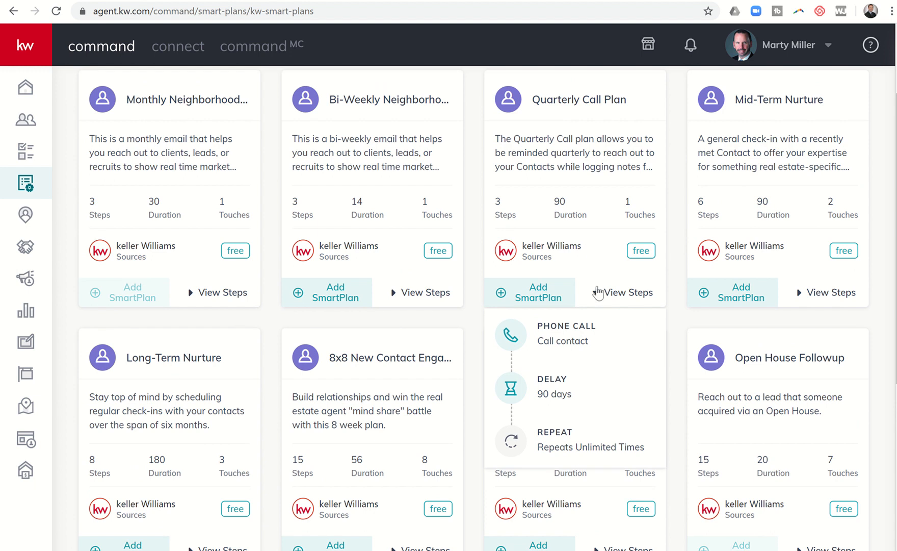
mouse_move(623, 307)
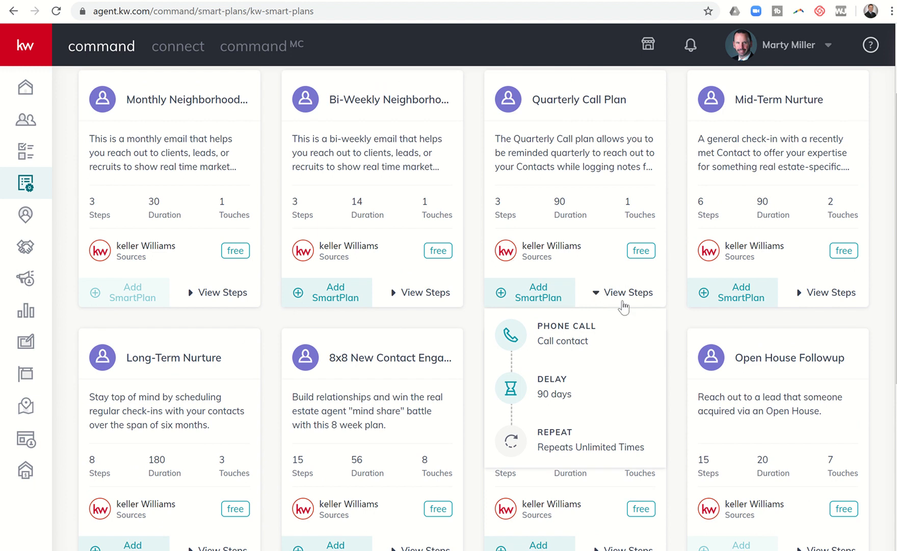
mouse_move(699, 301)
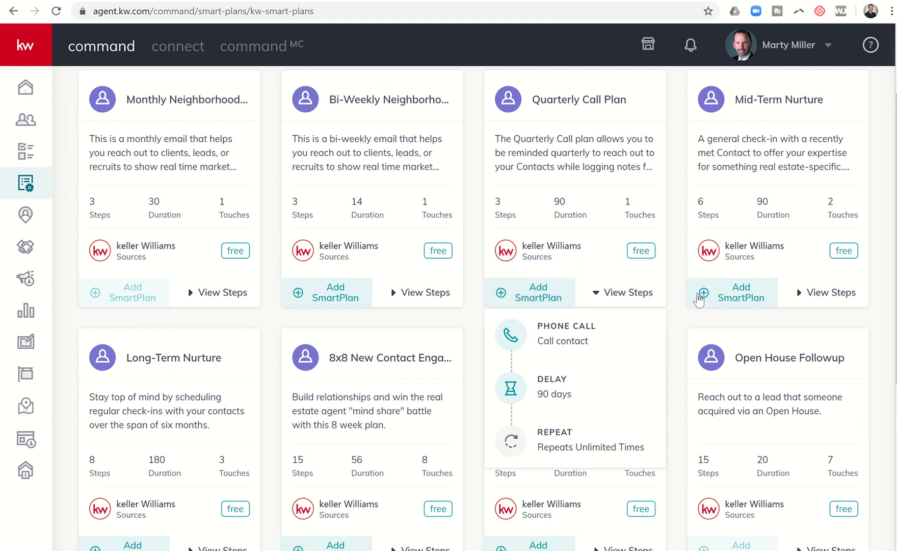
Expand the Mid-Term Nurture plan's steps: Add to SmartPlan, 14-day delays and a phone call
left_click(831, 293)
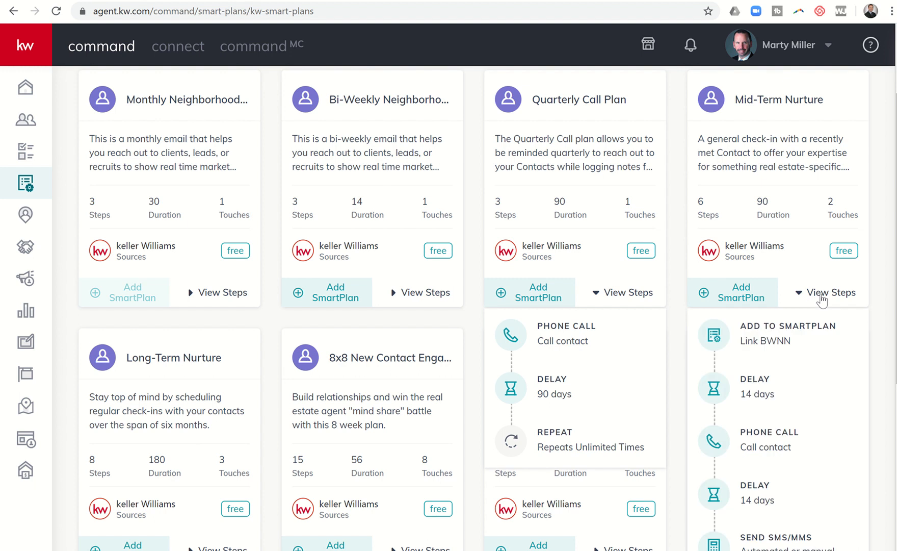
scroll("down", 3)
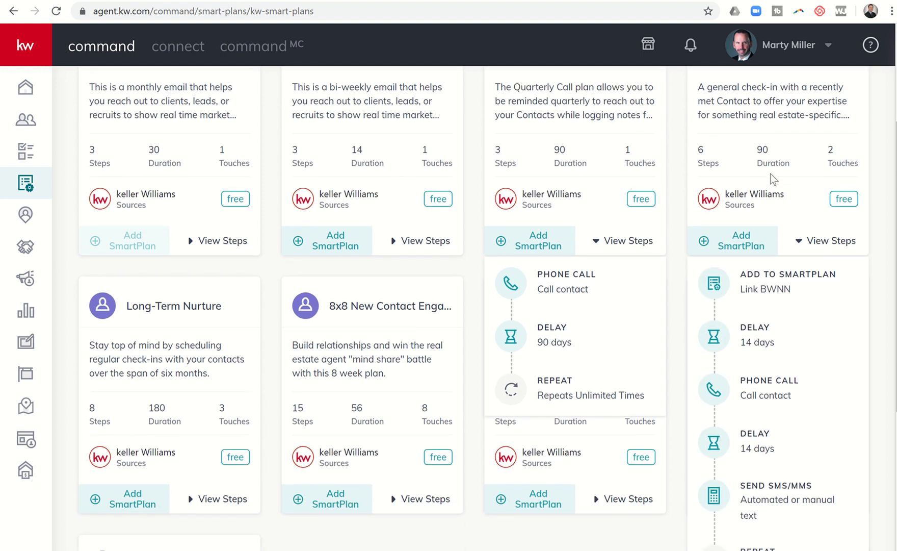
mouse_move(750, 160)
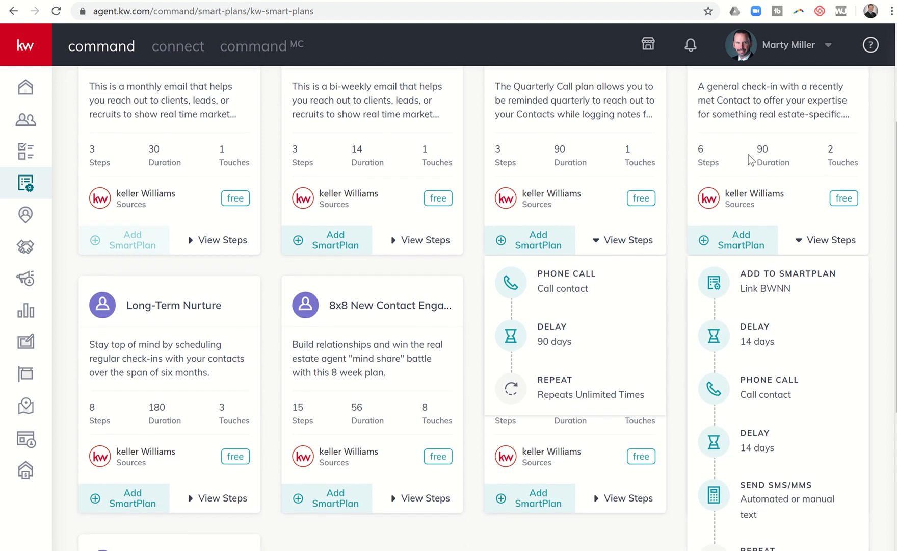
mouse_move(830, 166)
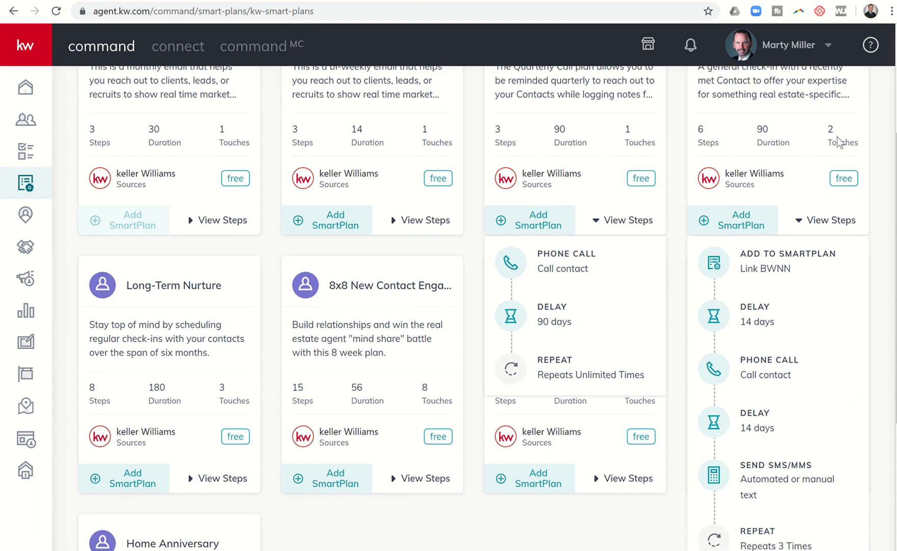
mouse_move(807, 159)
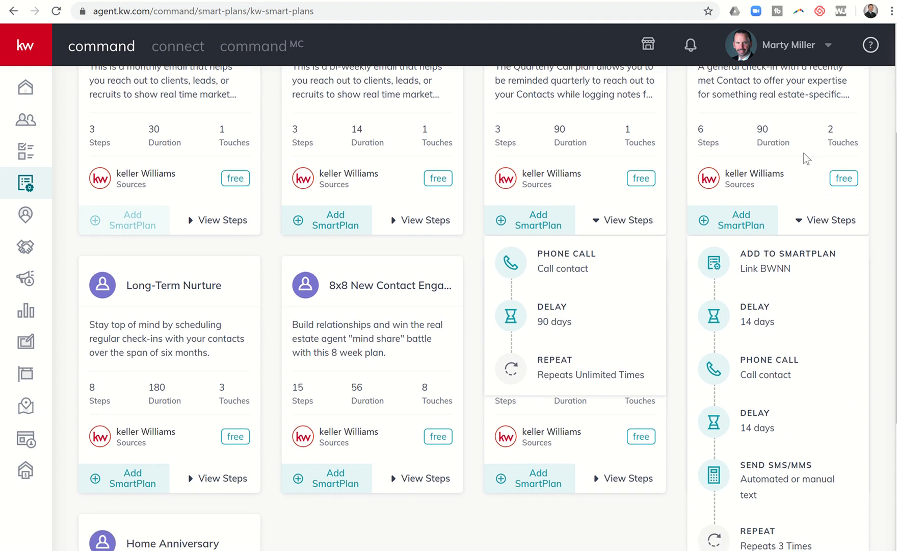
scroll("down", 3)
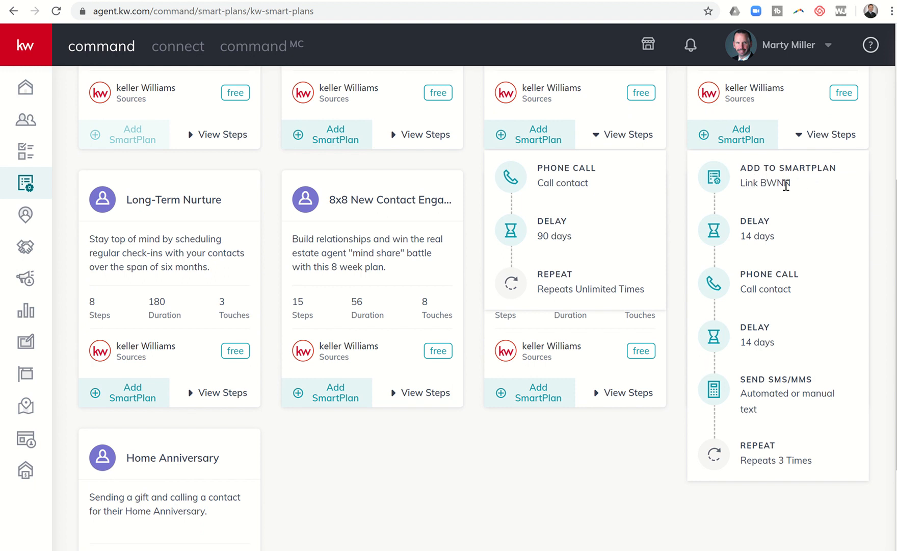
scroll("up", 3)
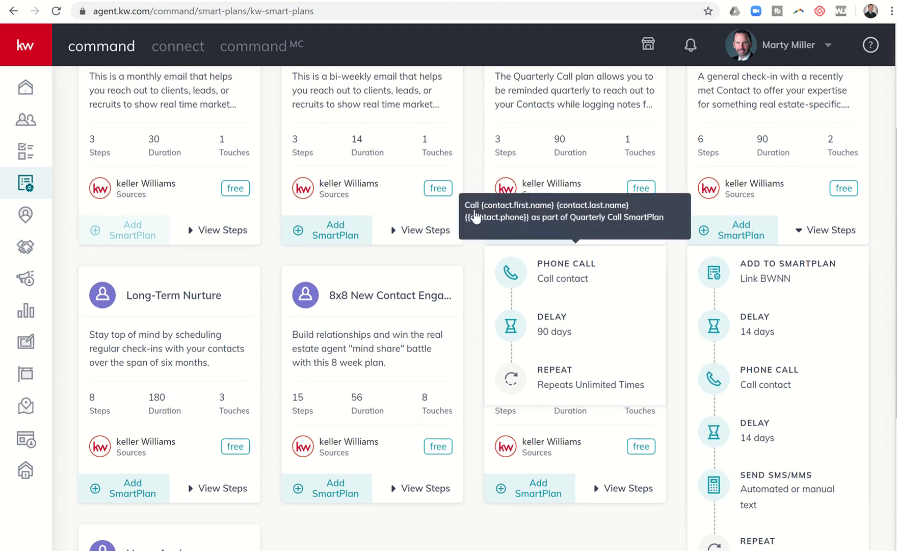
mouse_move(798, 294)
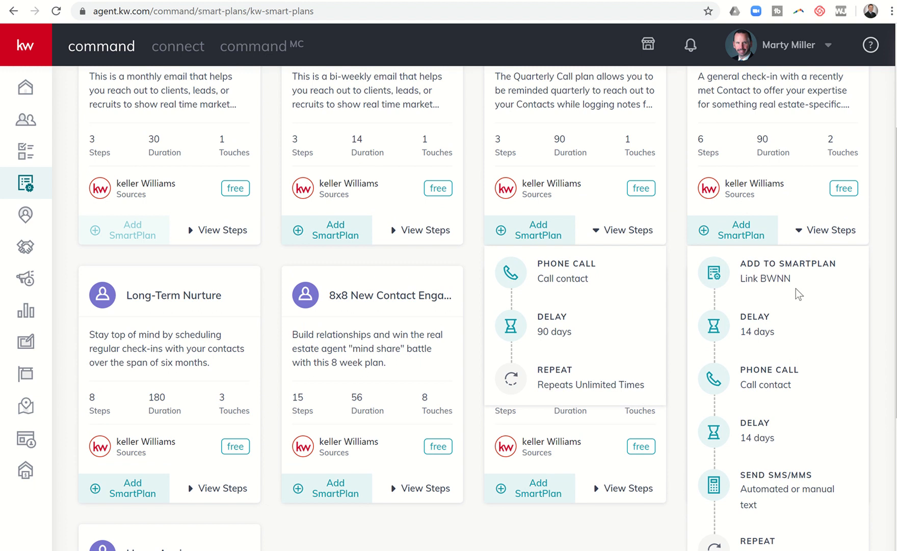
mouse_move(816, 283)
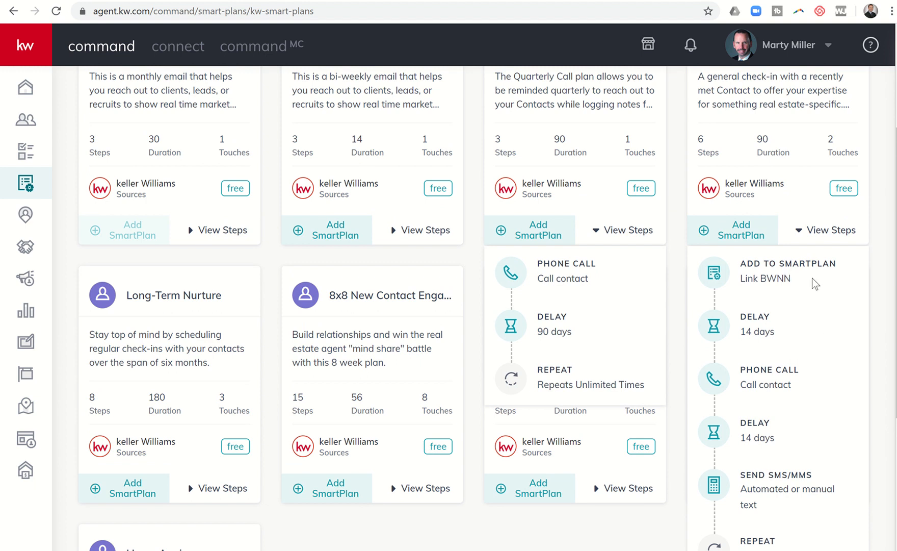
mouse_move(805, 253)
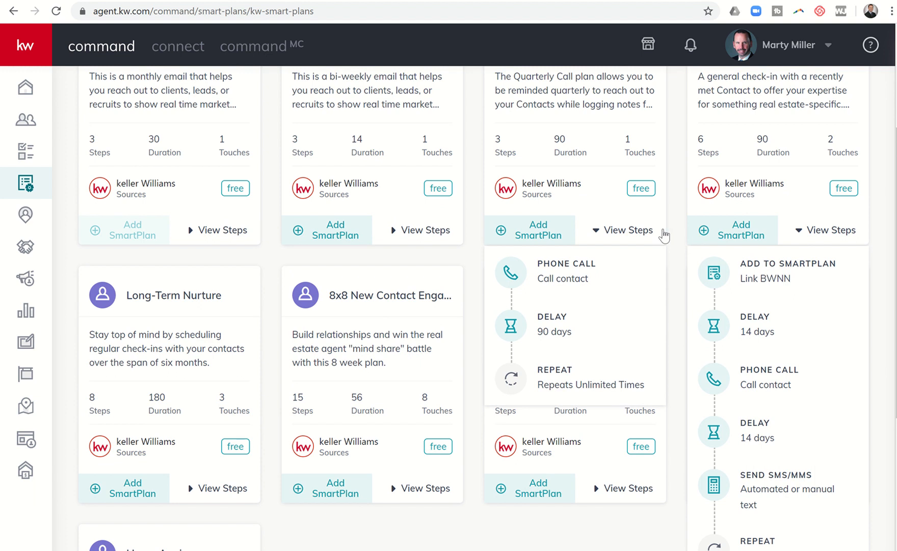
mouse_move(777, 278)
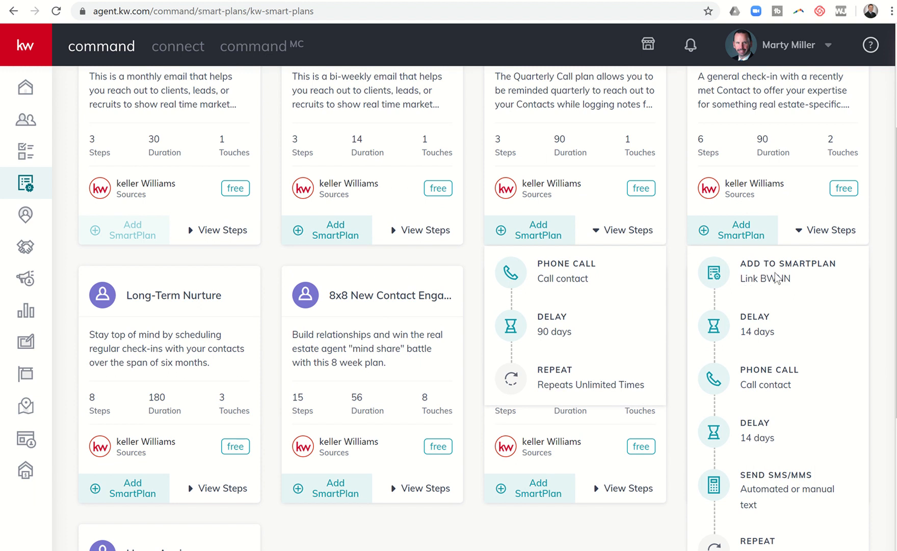
mouse_move(777, 277)
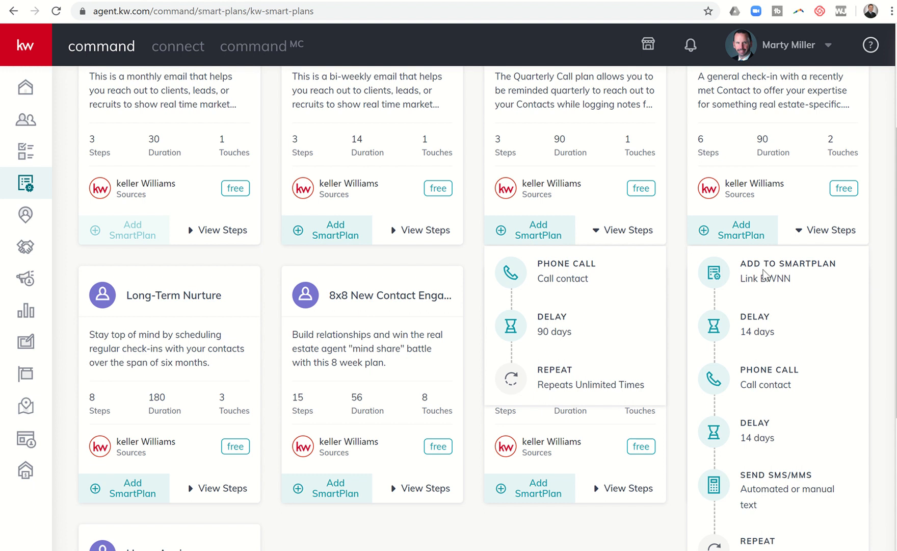
mouse_move(751, 332)
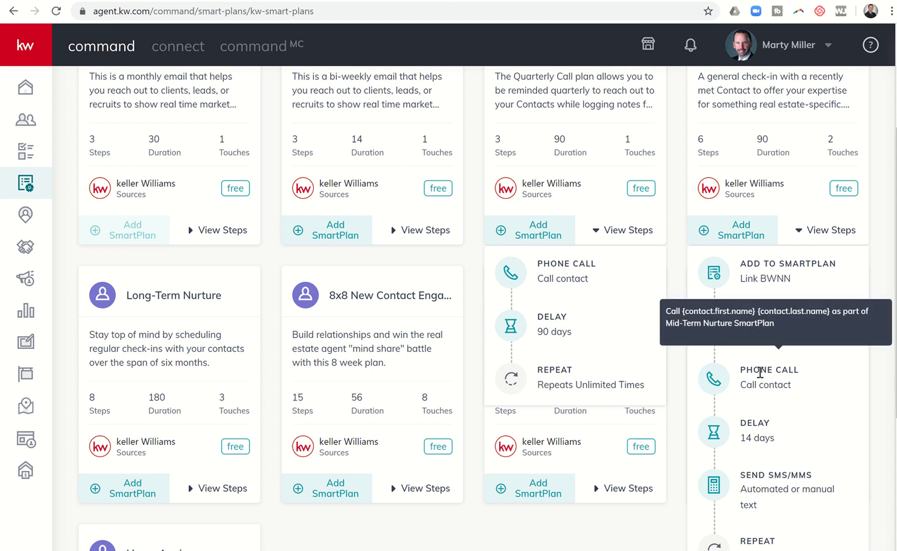
scroll("down", 3)
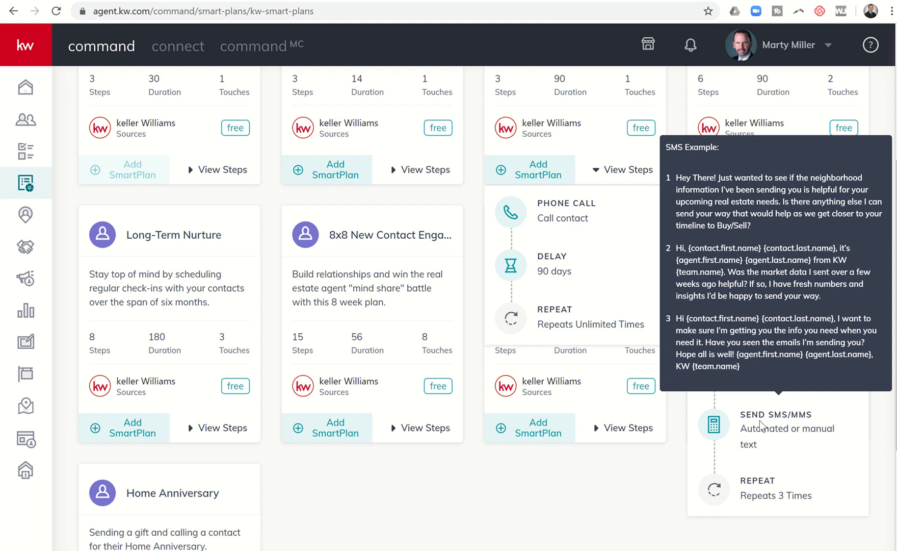
mouse_move(764, 422)
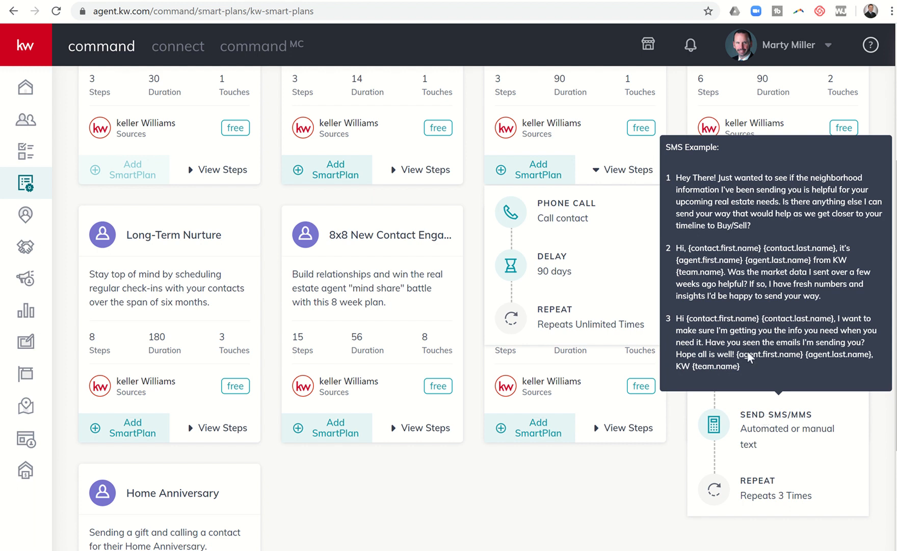
mouse_move(748, 428)
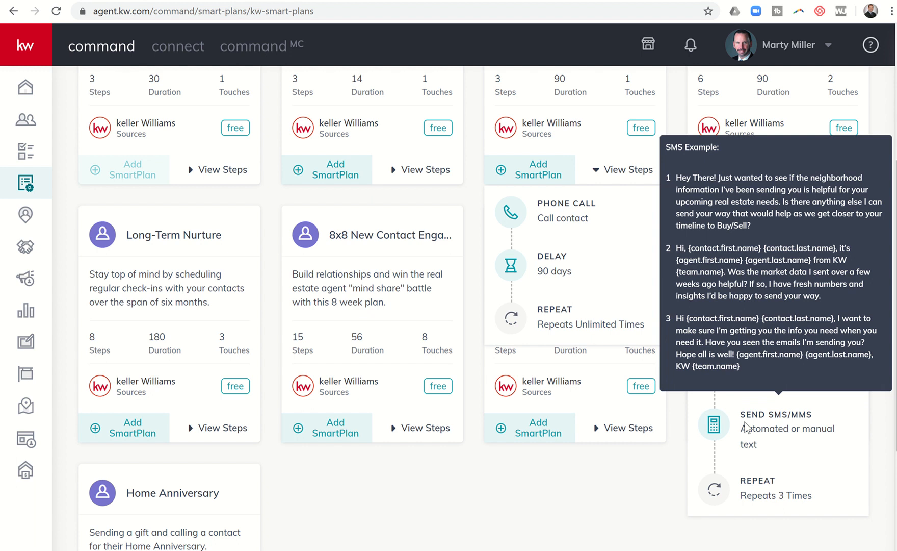
mouse_move(768, 455)
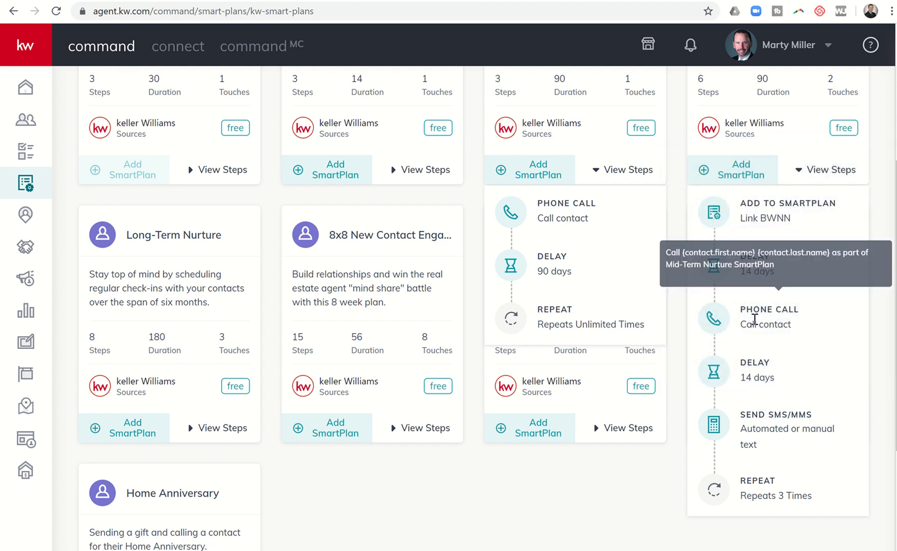
scroll("up", 3)
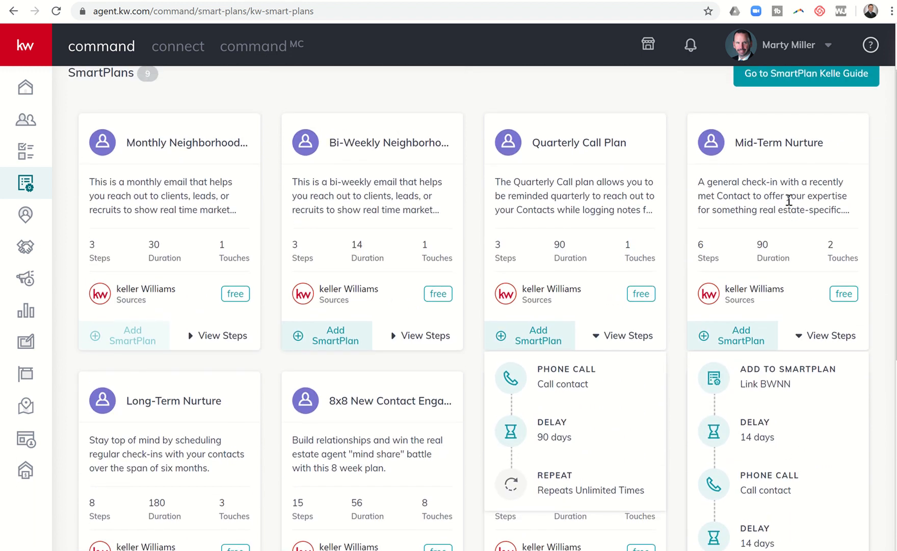
mouse_move(769, 213)
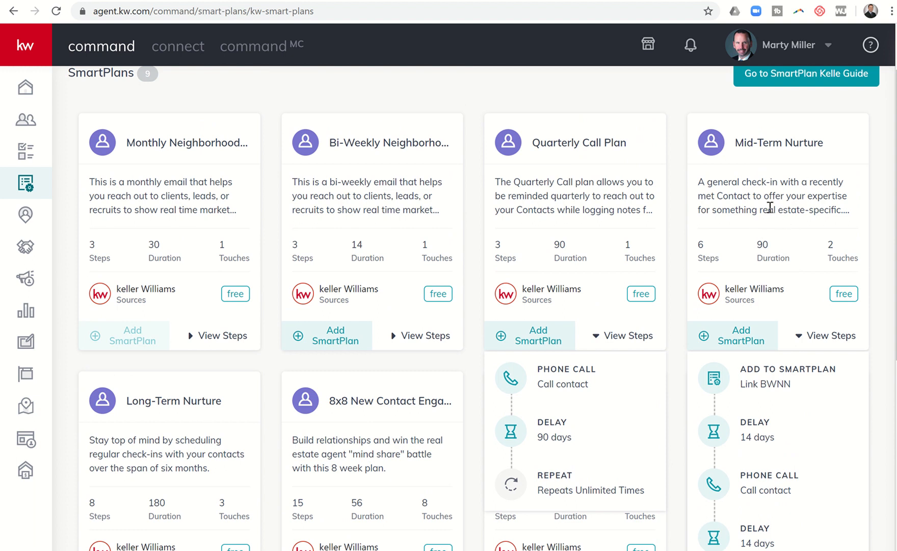
mouse_move(541, 355)
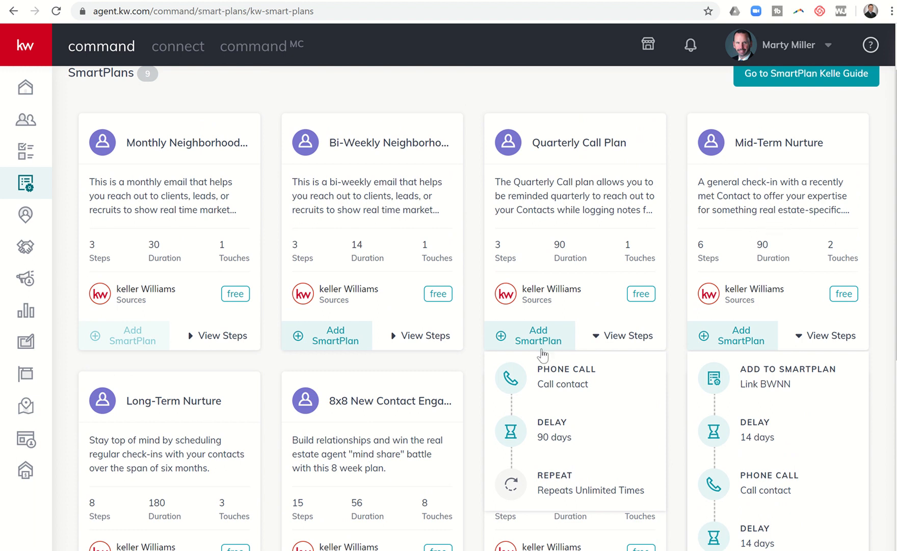
scroll("down", 3)
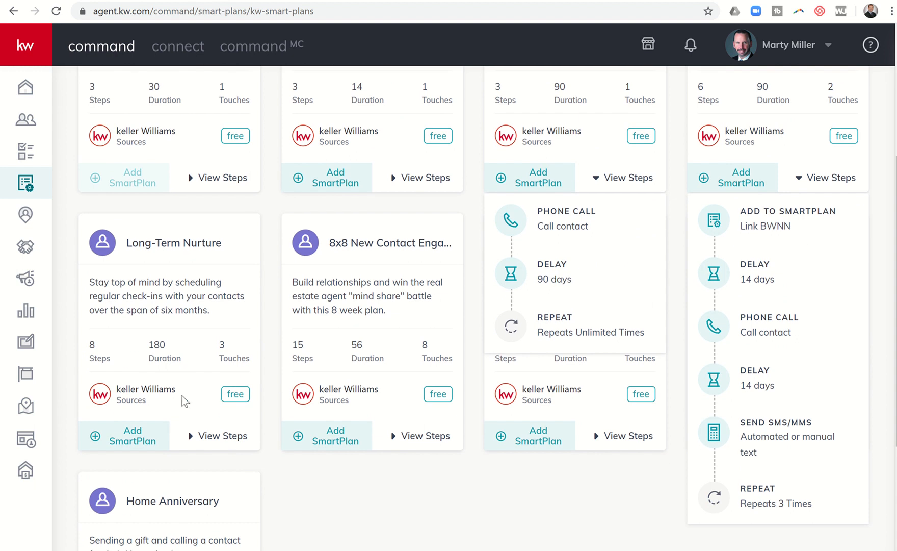
Expand the Long-Term Nurture plan's steps and read down past the phone call to the touch task
left_click(222, 436)
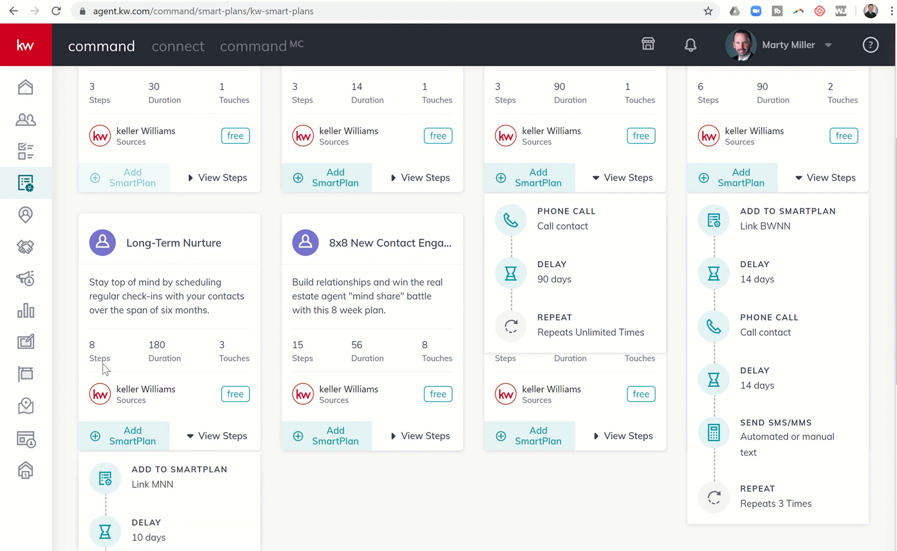
mouse_move(99, 338)
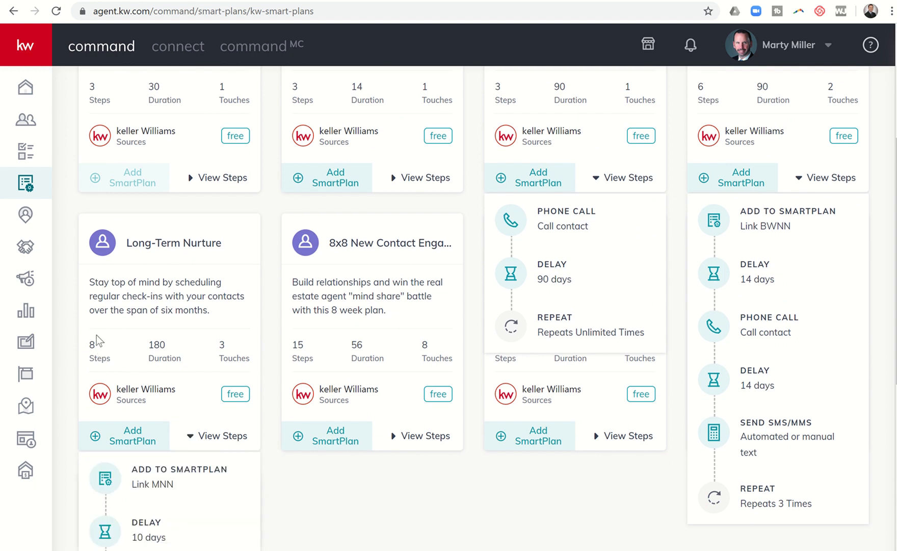
scroll("down", 3)
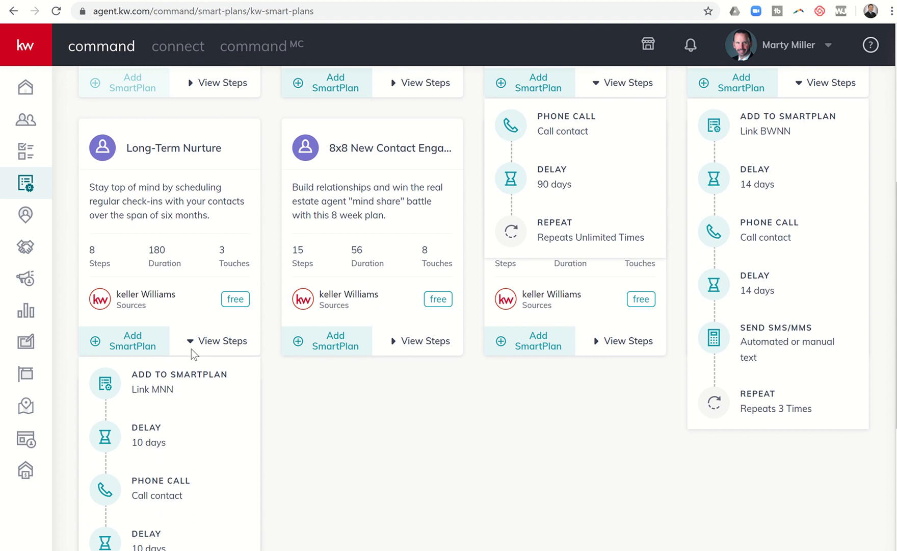
mouse_move(174, 390)
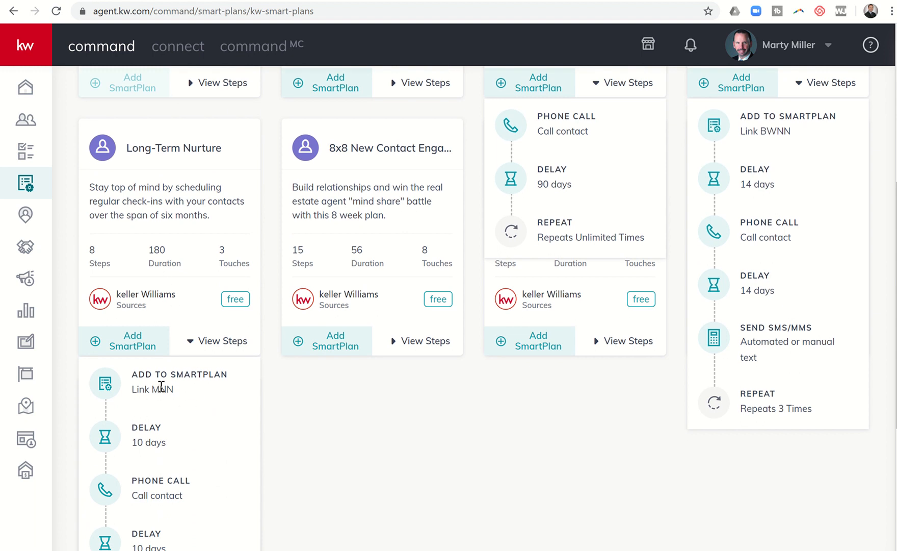
mouse_move(158, 209)
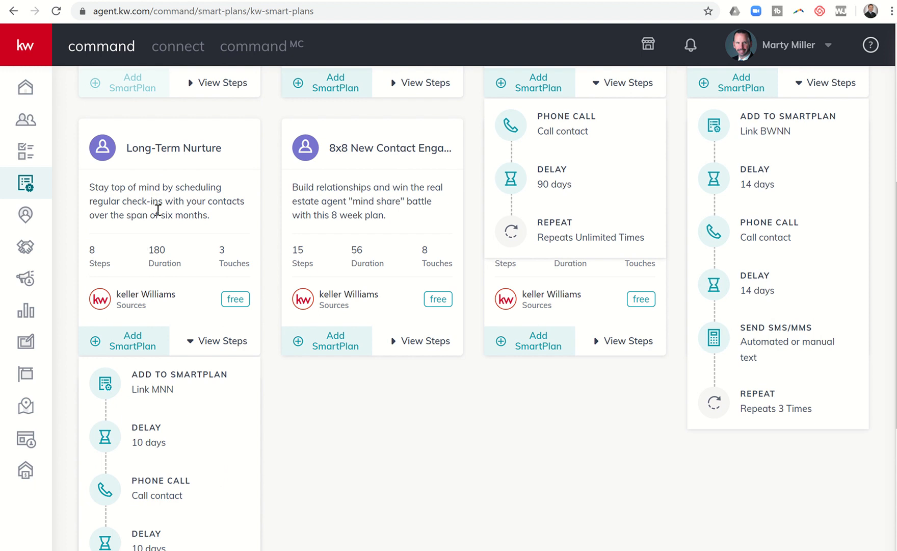
mouse_move(134, 216)
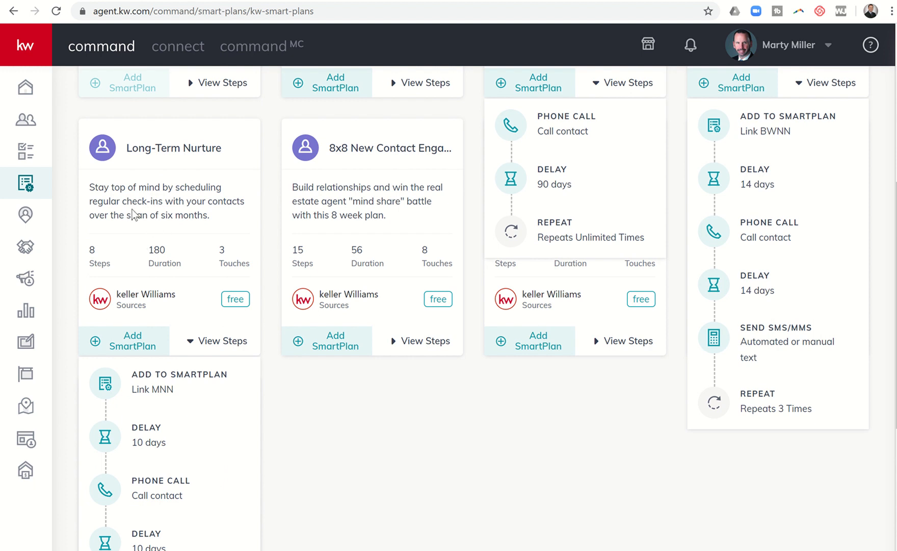
scroll("down", 3)
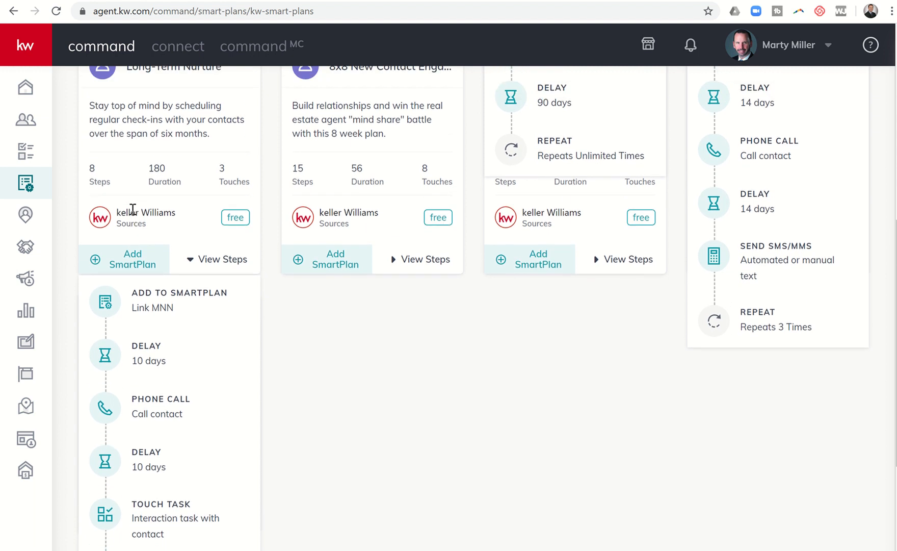
mouse_move(202, 222)
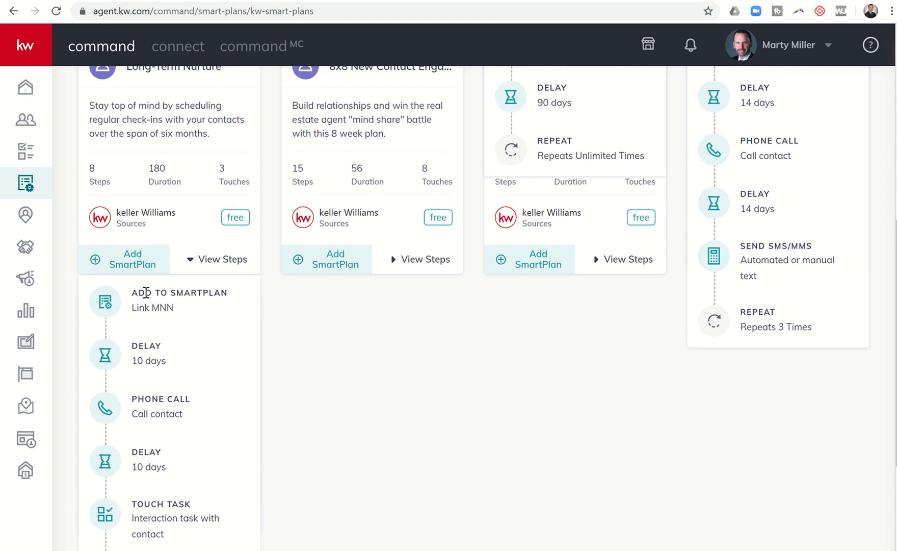
mouse_move(160, 320)
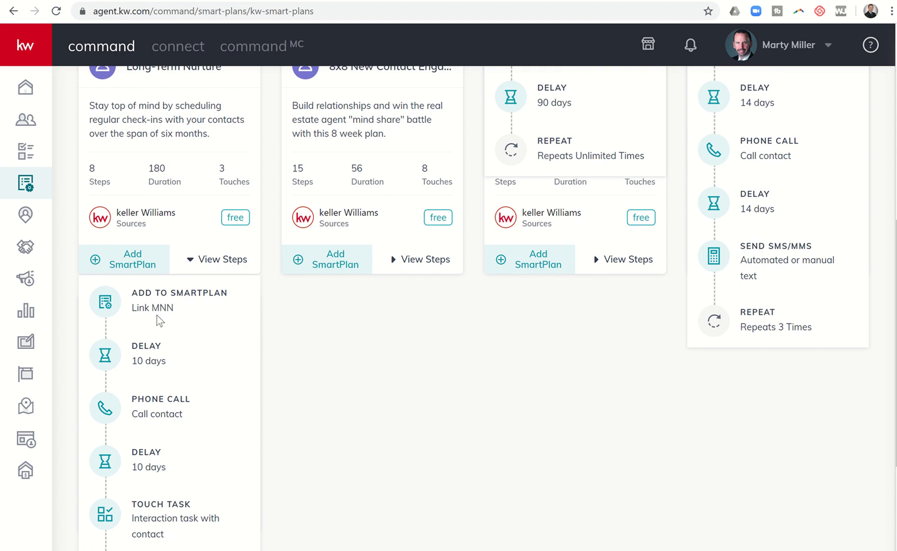
scroll("down", 3)
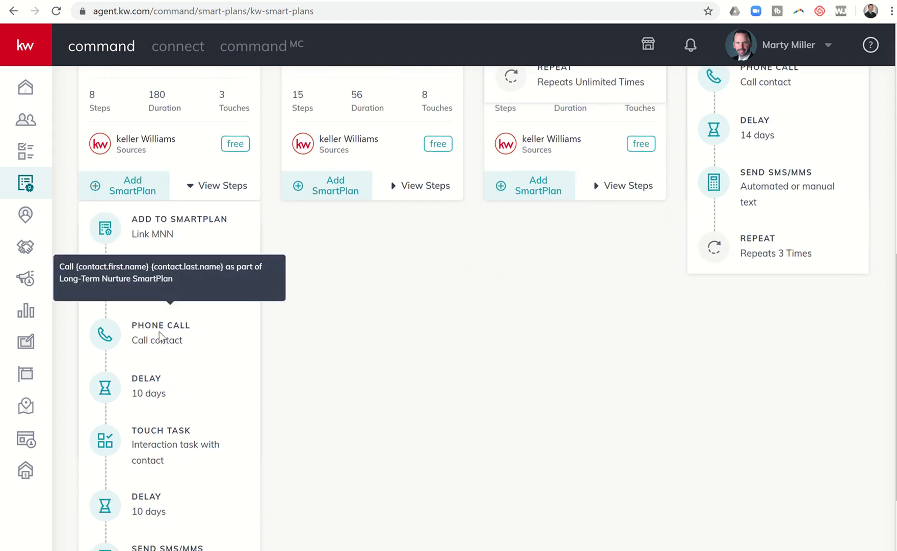
Read the remaining Long-Term Nurture steps through the final SMS step that repeats 6 times
scroll("down", 3)
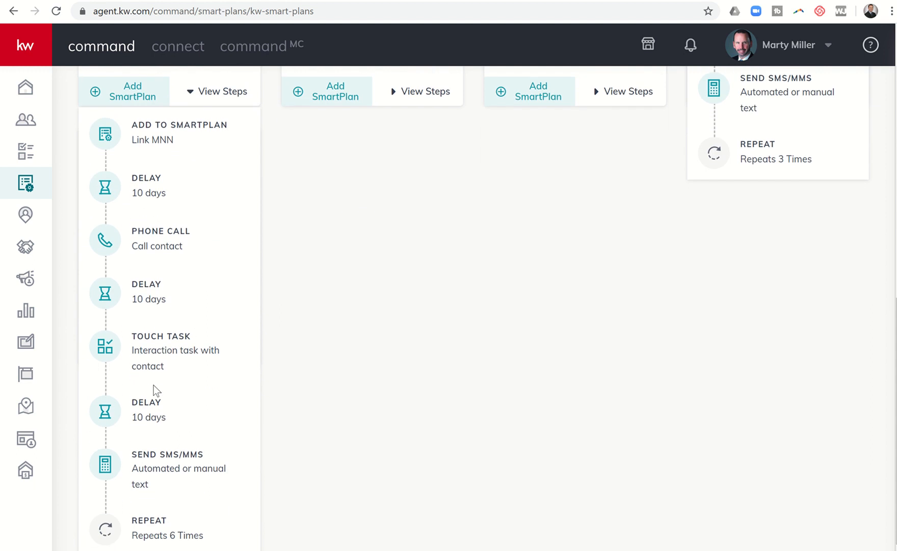
mouse_move(152, 352)
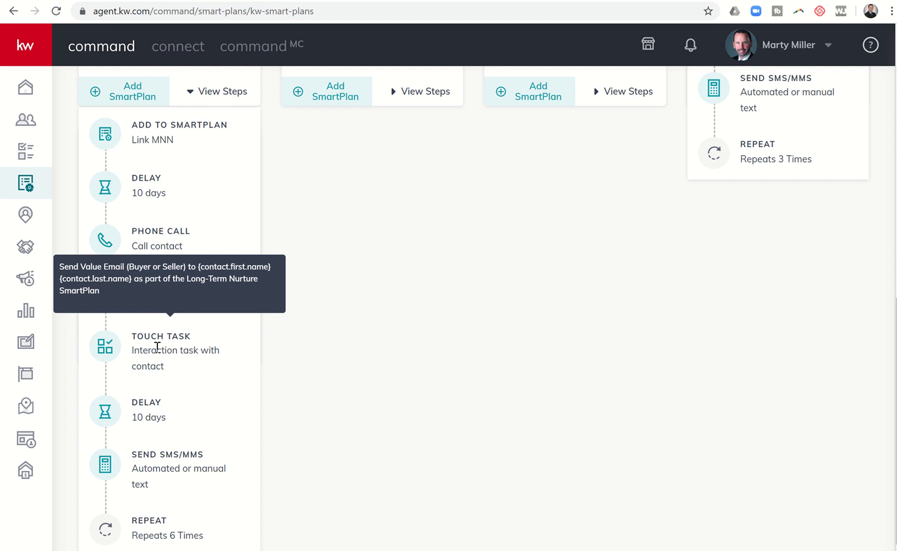
mouse_move(169, 347)
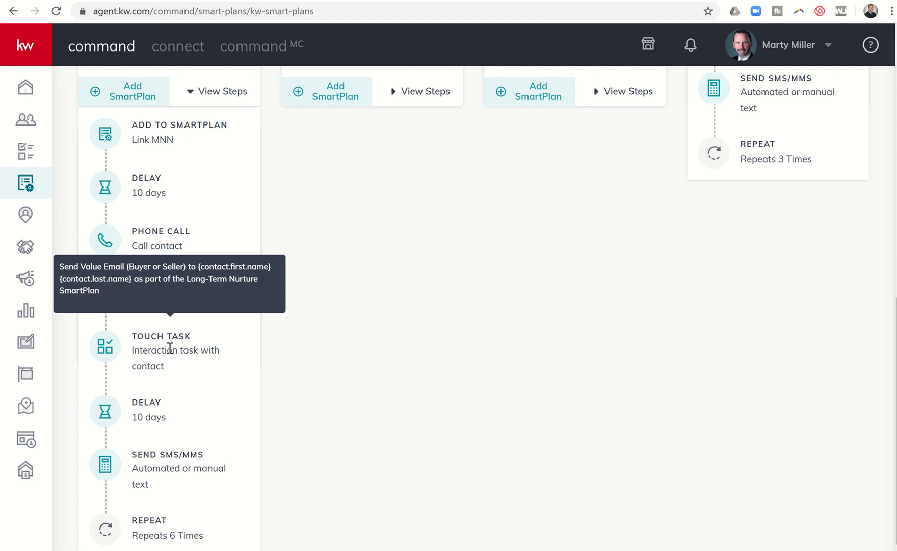
mouse_move(198, 358)
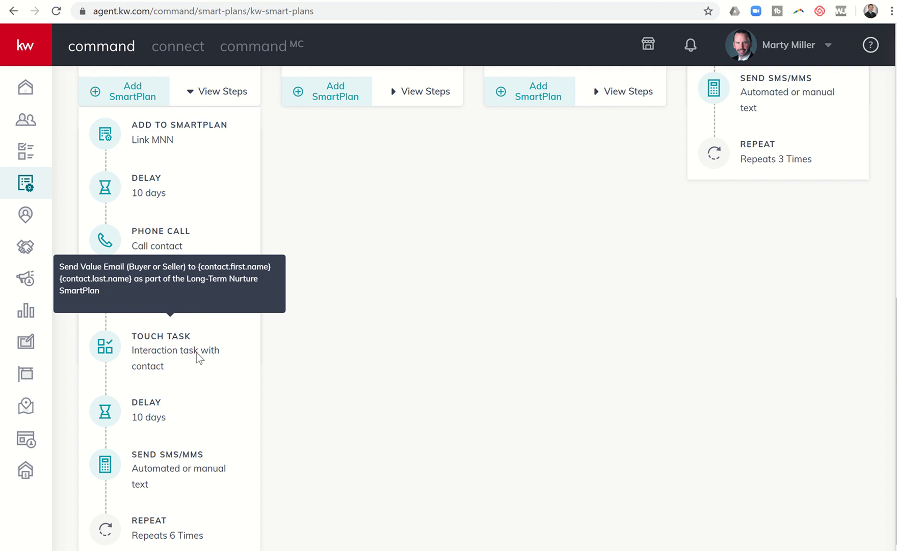
mouse_move(186, 363)
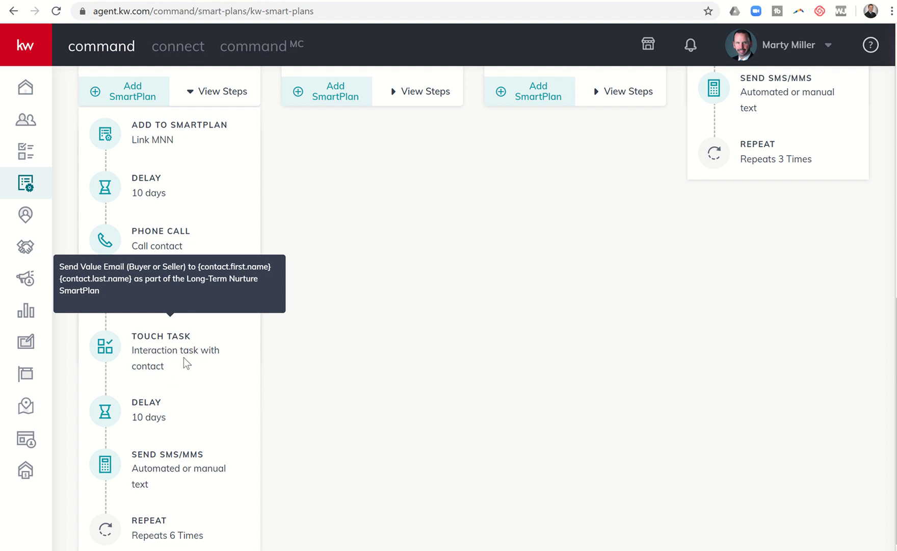
mouse_move(182, 397)
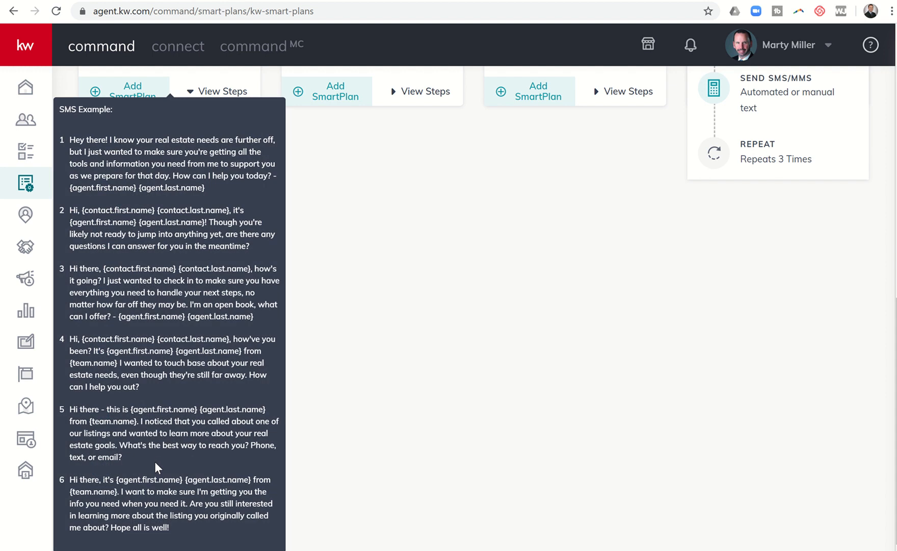
mouse_move(155, 467)
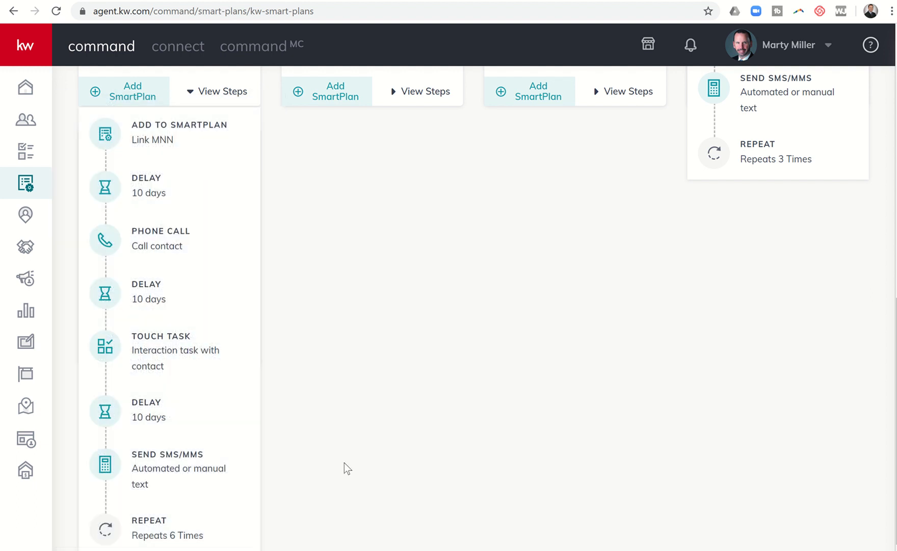
Scroll back through the Long-Term Nurture step descriptions to its 8 steps, 180 days, 3 touches summary
scroll("up", 3)
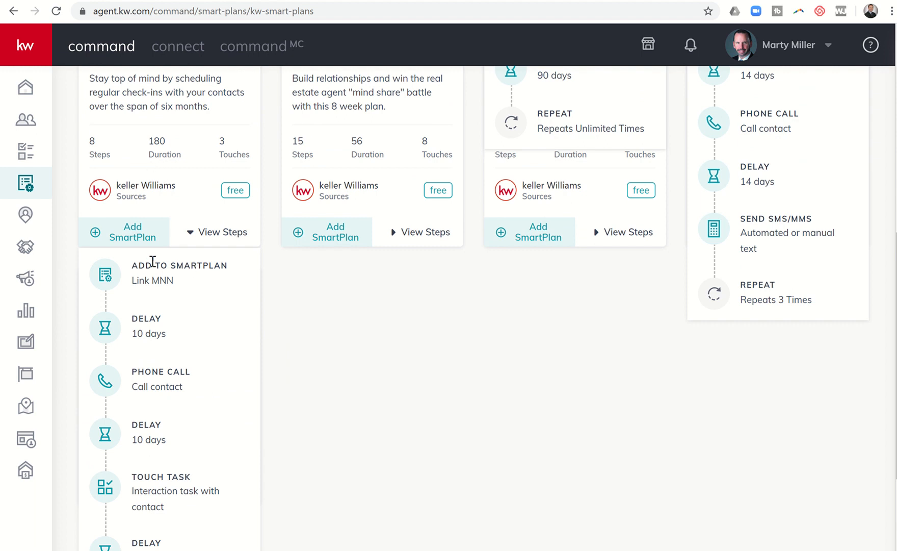
mouse_move(174, 279)
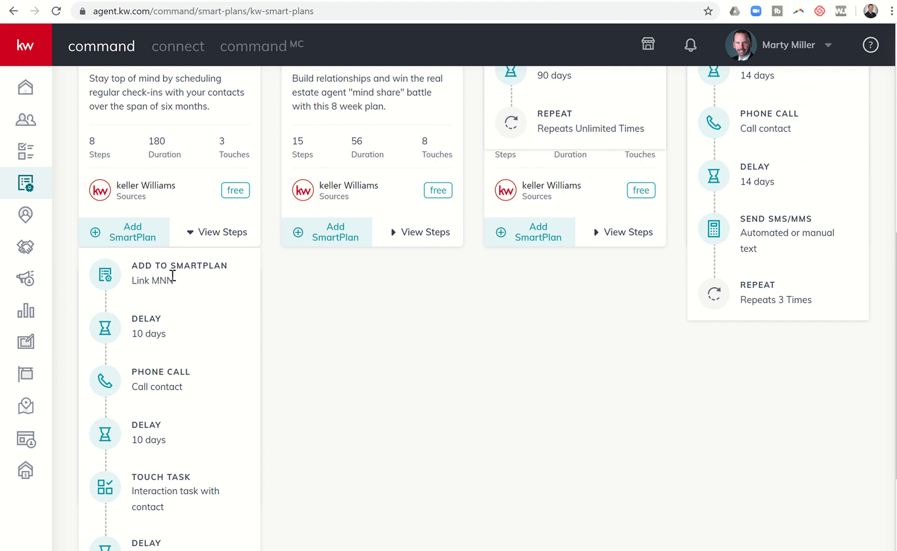
scroll("down", 3)
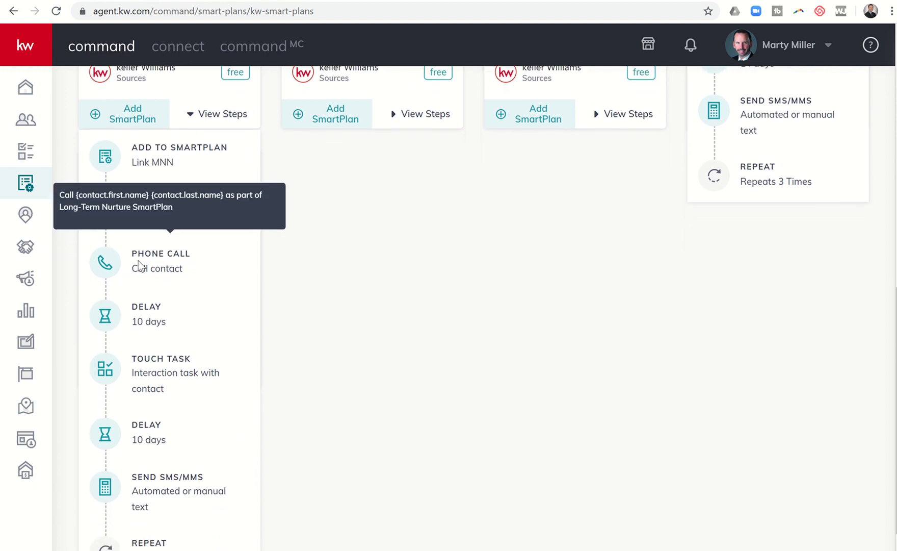
mouse_move(153, 268)
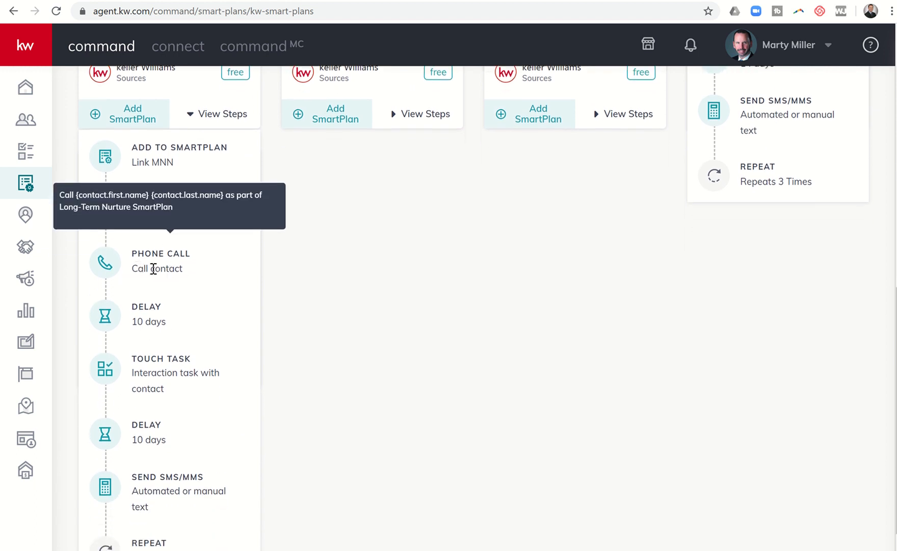
mouse_move(156, 348)
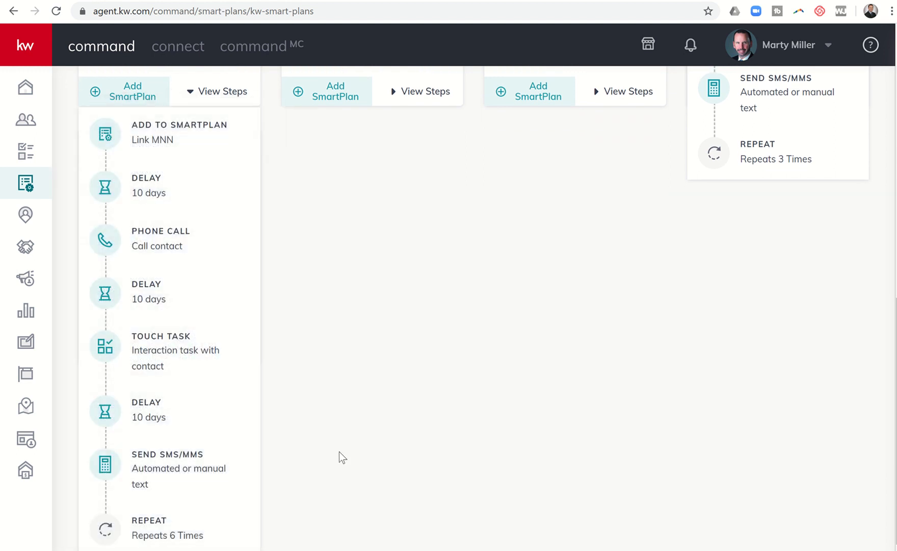
scroll("up", 3)
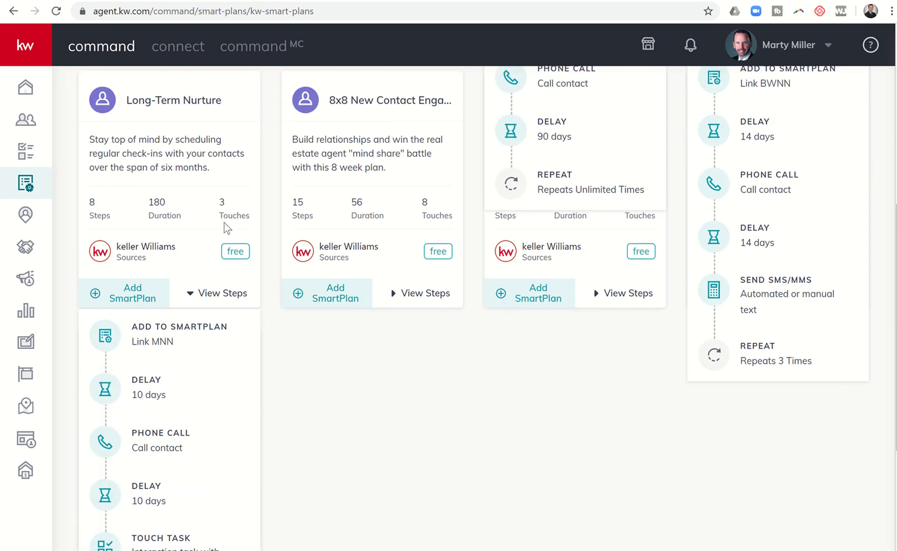
scroll("down", 3)
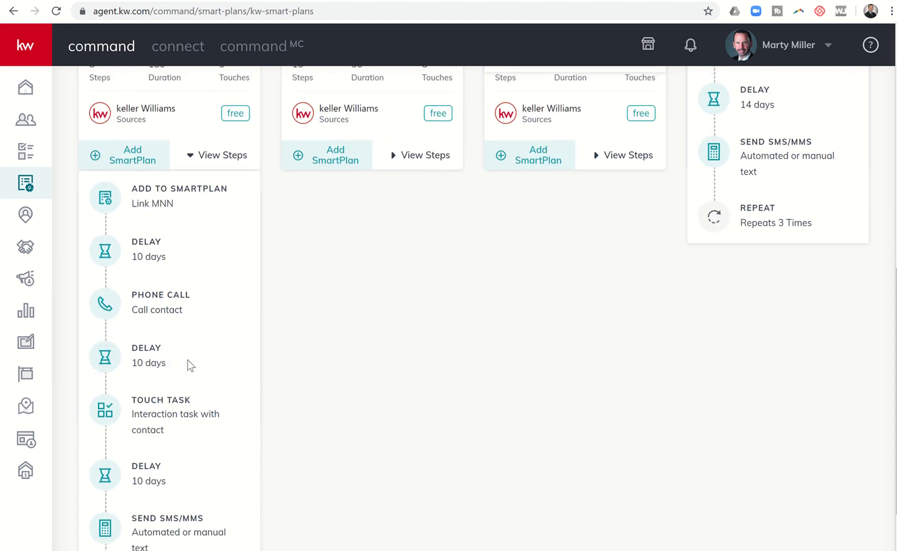
scroll("up", 3)
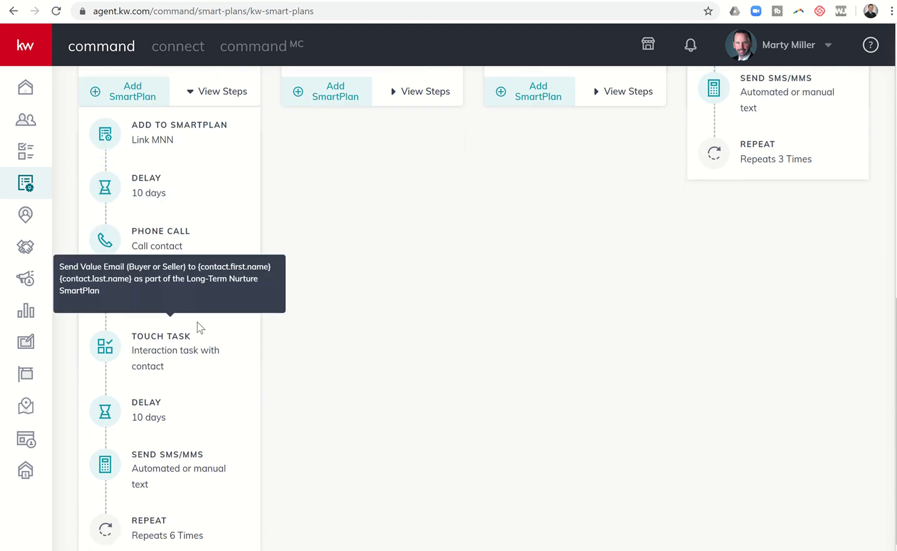
scroll("up", 3)
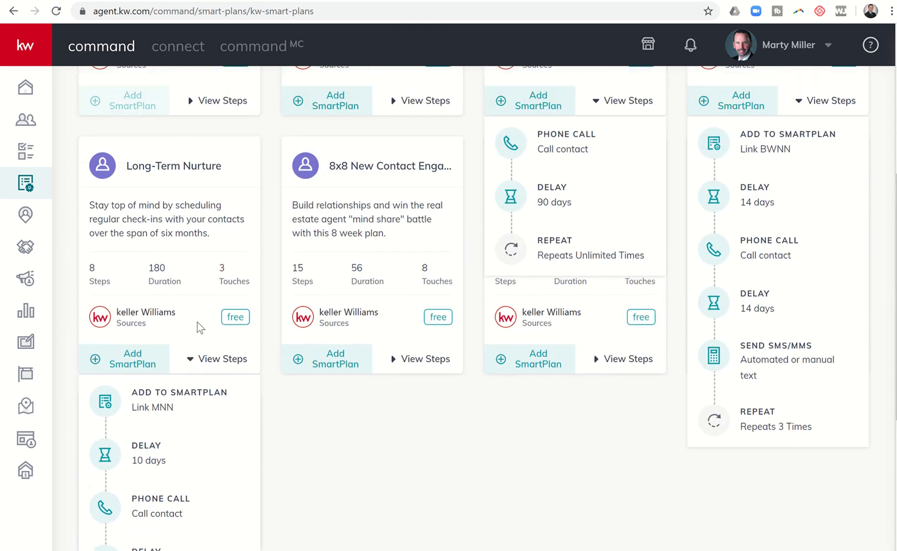
Scroll back to the top of the Library with Quarterly Call and Mid-Term Nurture still expanded
scroll("up", 3)
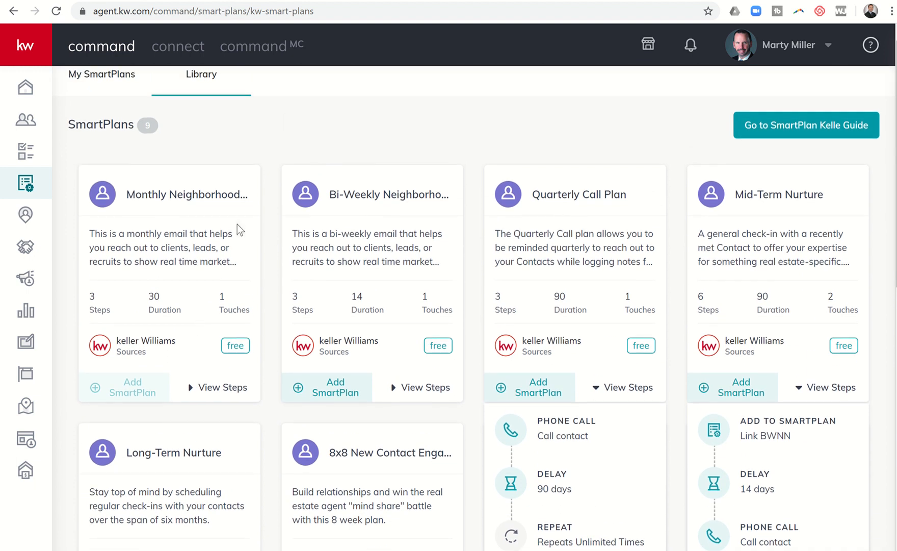
mouse_move(373, 230)
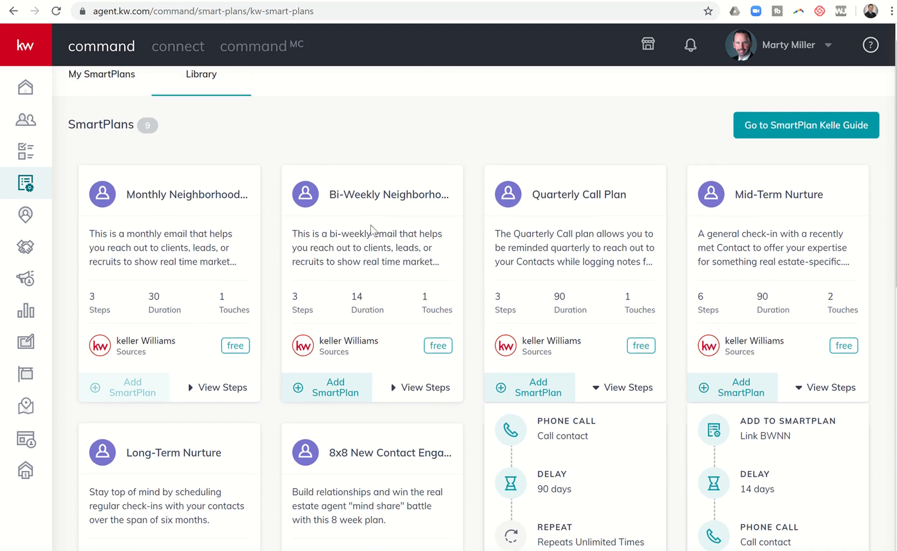
scroll("down", 3)
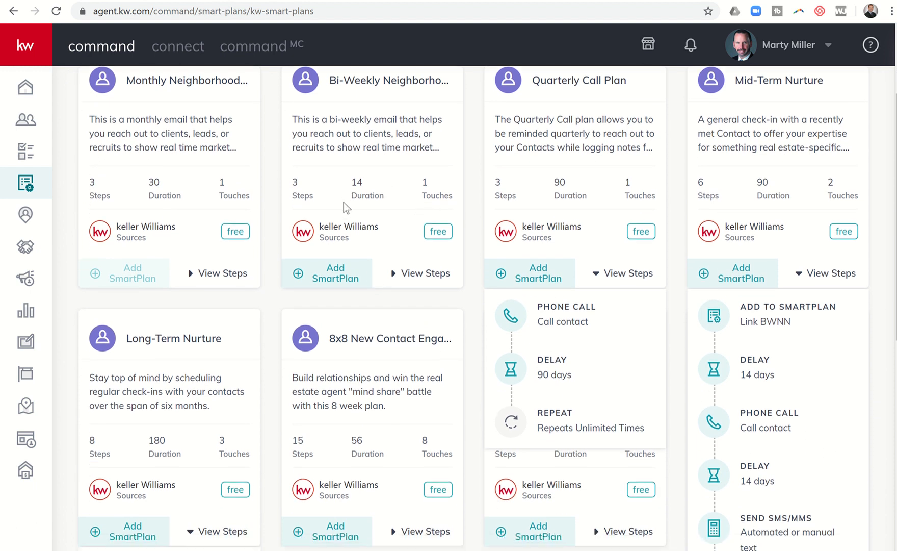
scroll("down", 3)
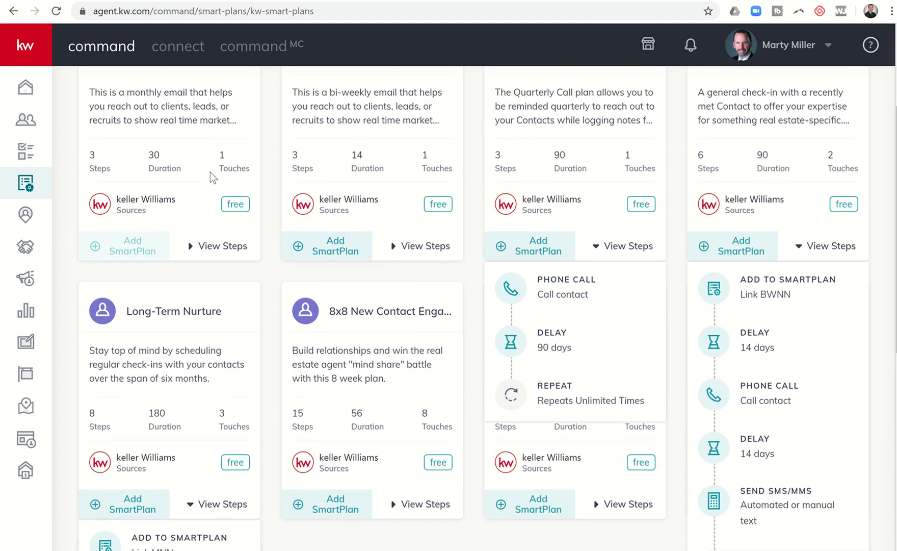
scroll("up", 3)
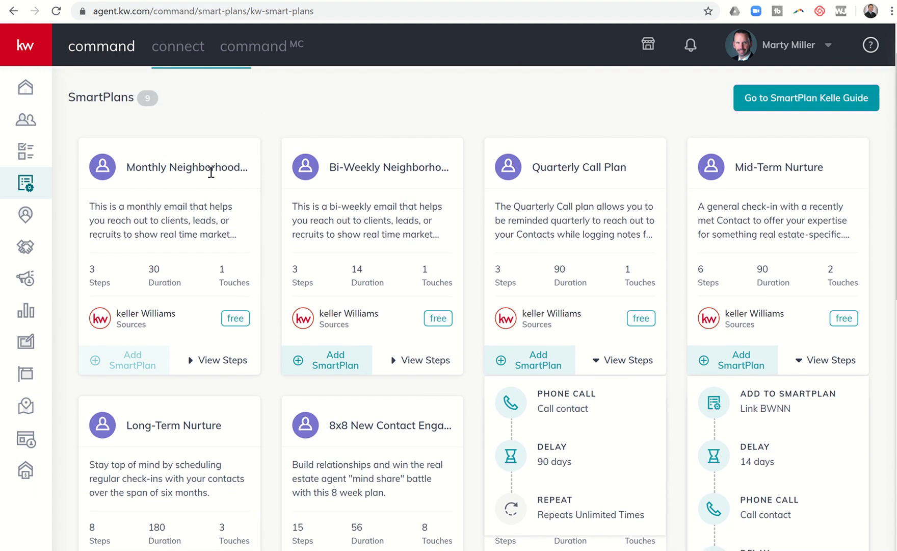